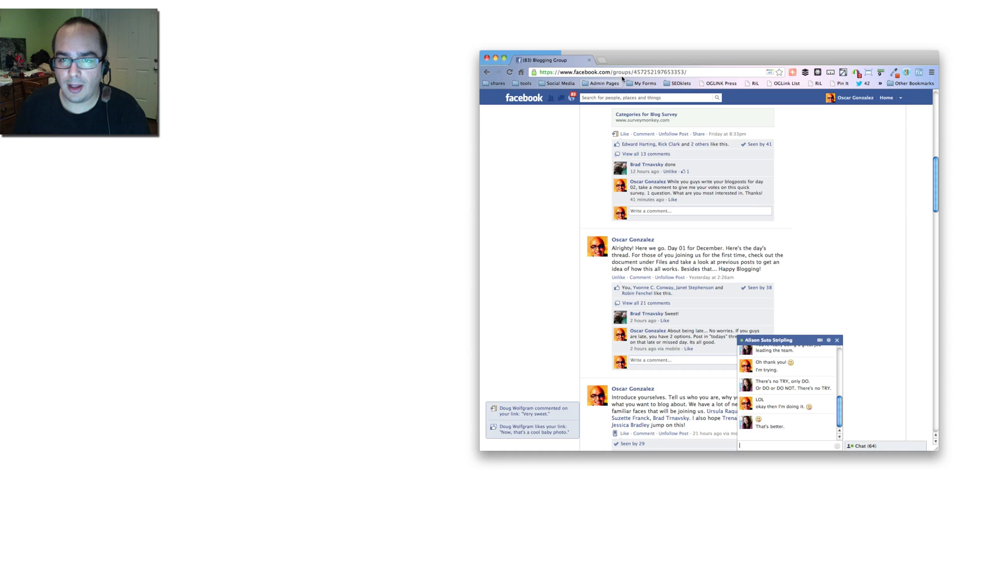
Start a fresh tab and switch its bottom view to Most visited.
click(683, 61)
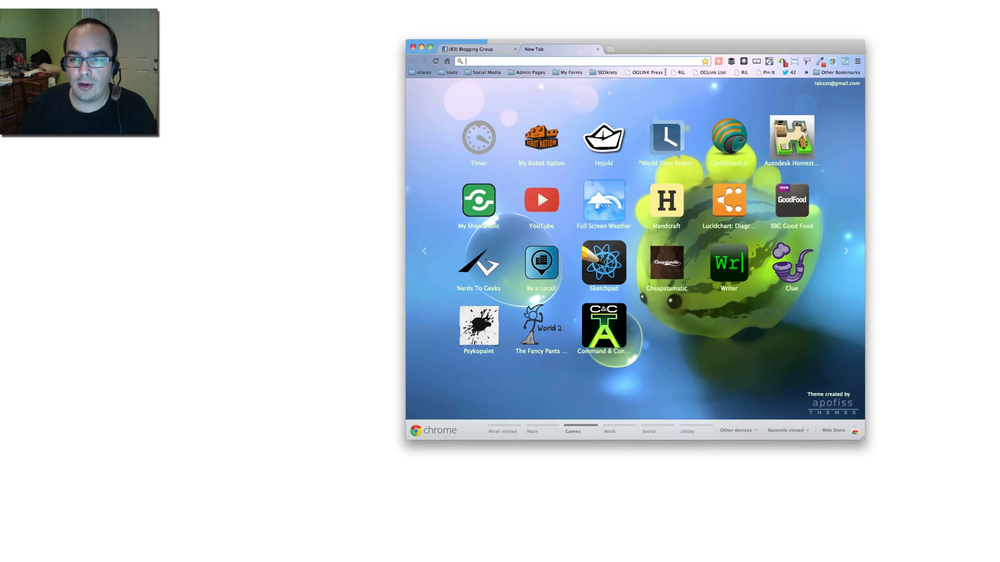
click(532, 431)
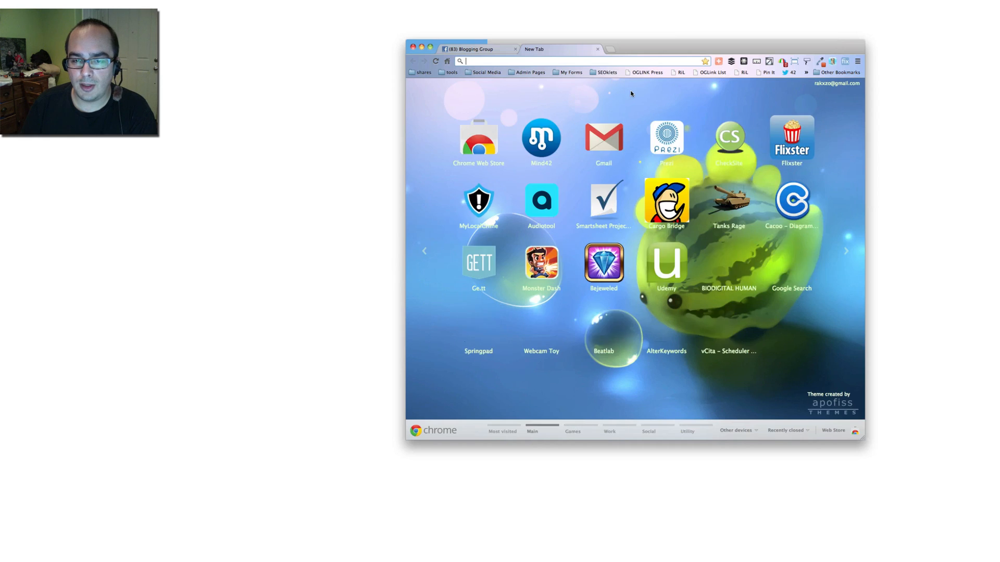
click(501, 431)
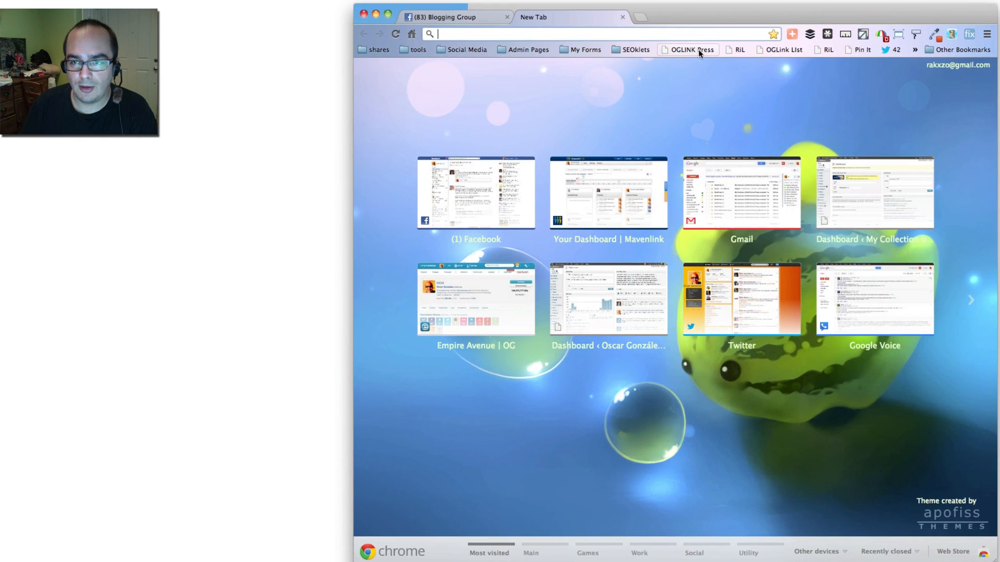
mouse_move(631, 50)
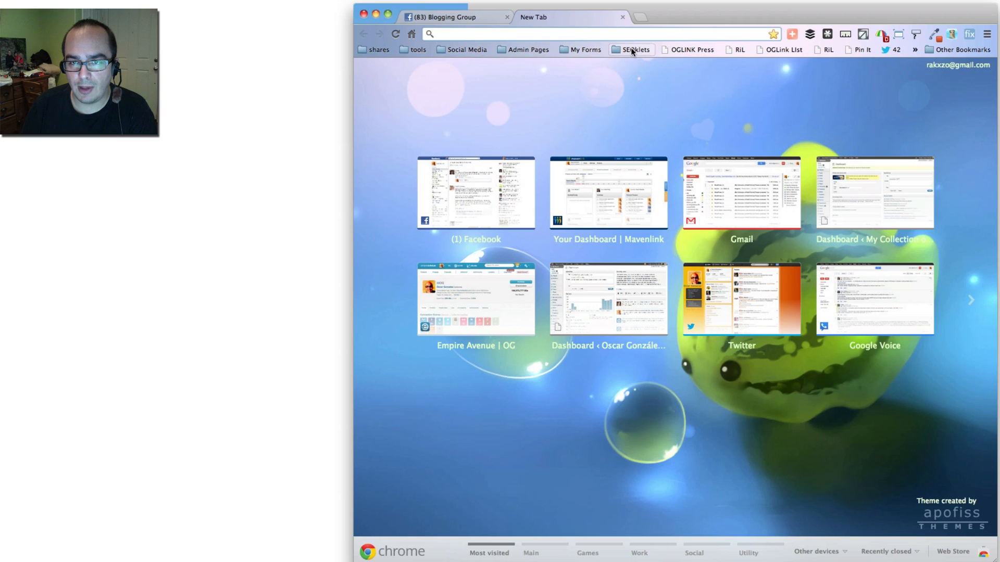
mouse_move(782, 50)
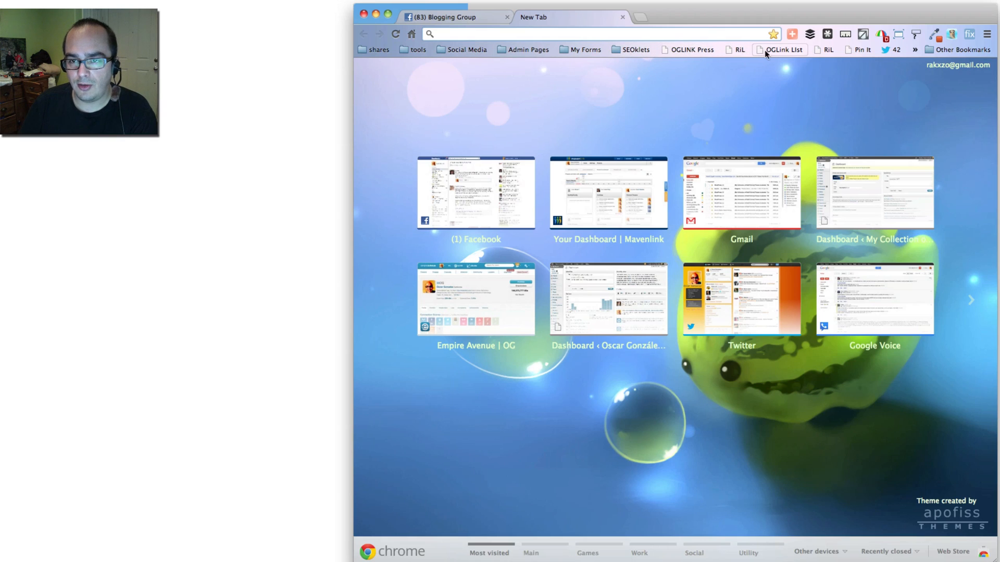
mouse_move(860, 50)
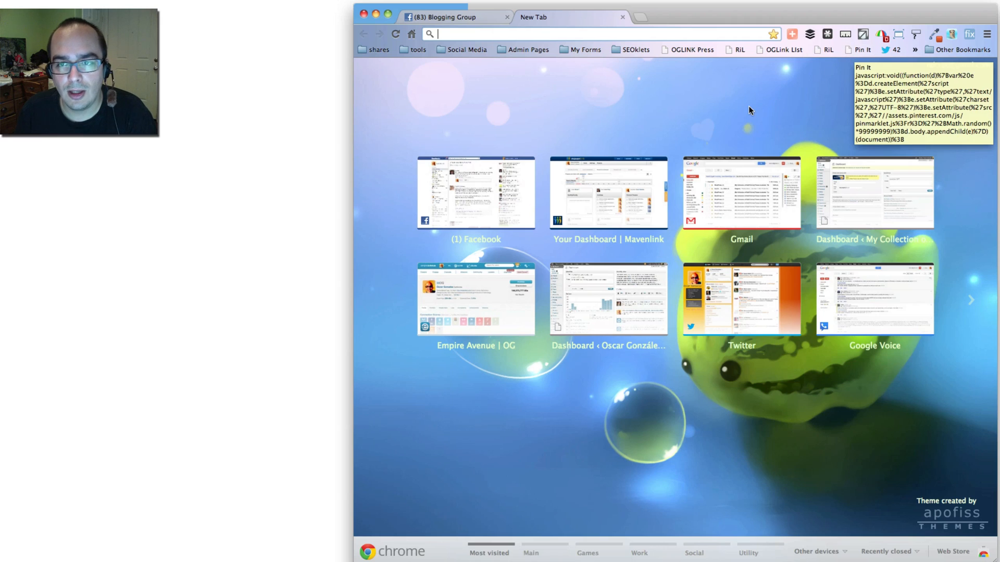
Enter blu-feet.com/wordpress1/ and then 'bookmarklet' in the omnibox without submitting.
text(blu-feet.com/wordpress1/)
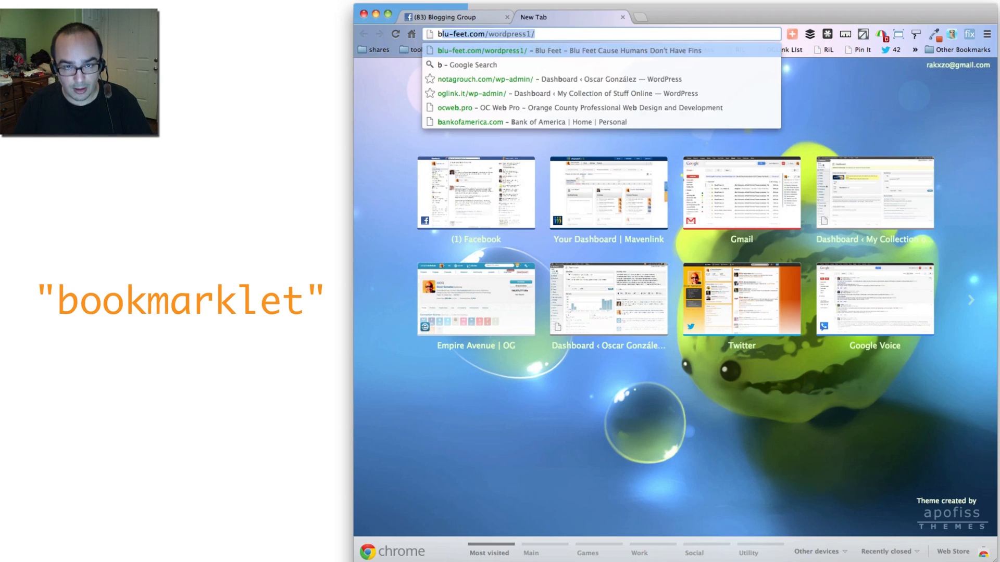
text(bookmarklet)
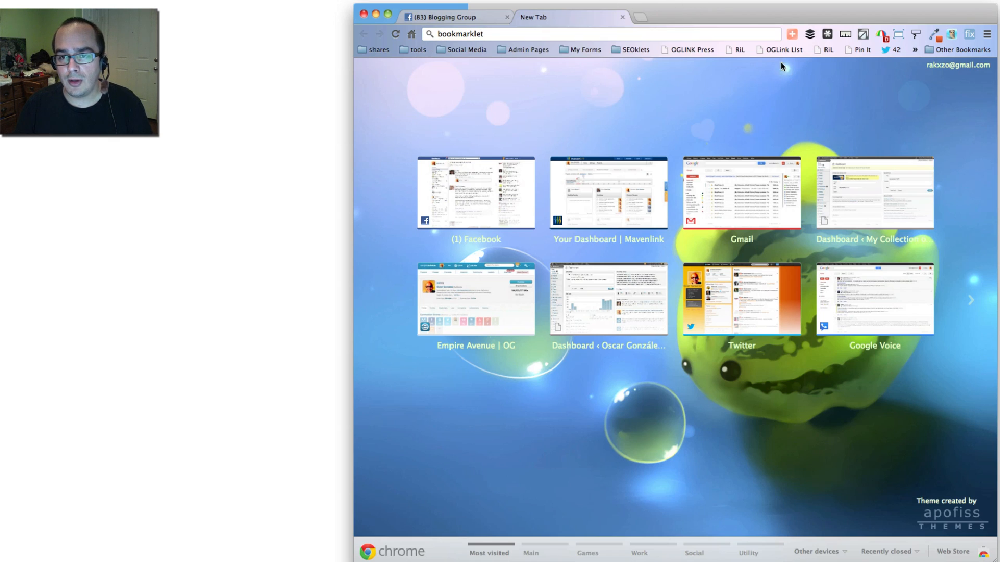
mouse_move(689, 50)
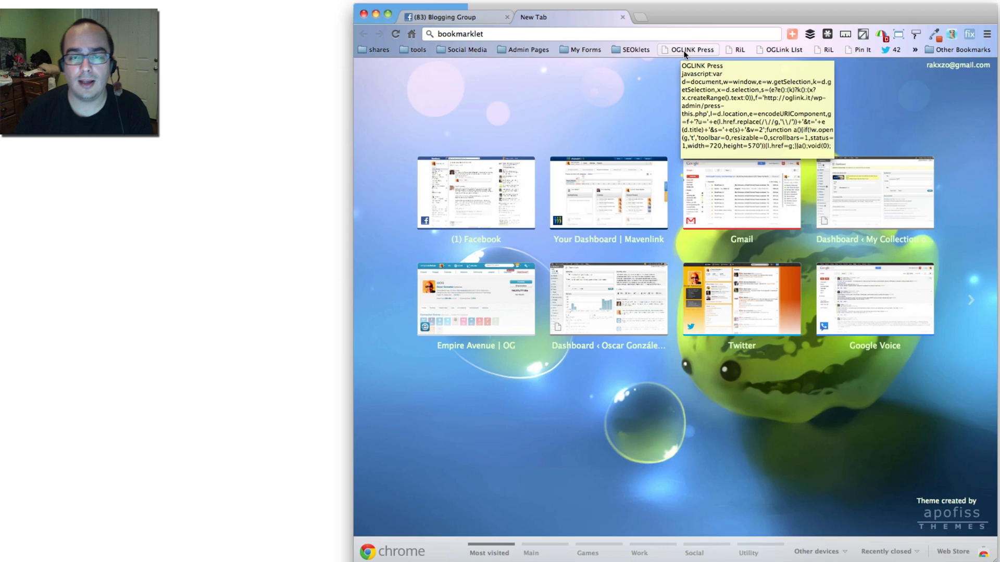
mouse_move(641, 77)
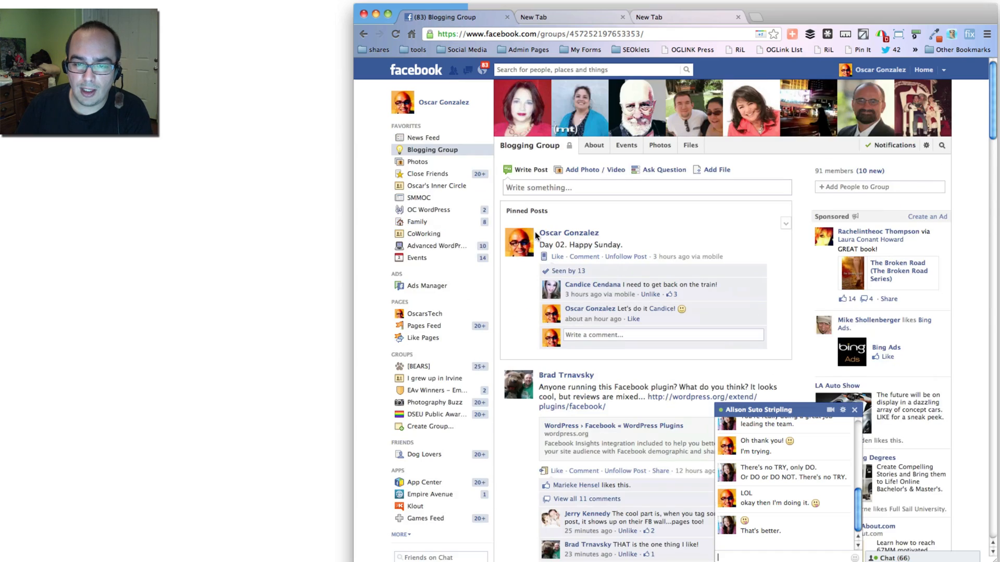
Reload the crashed Blogging Group page after scrolling it.
scroll(down, 3)
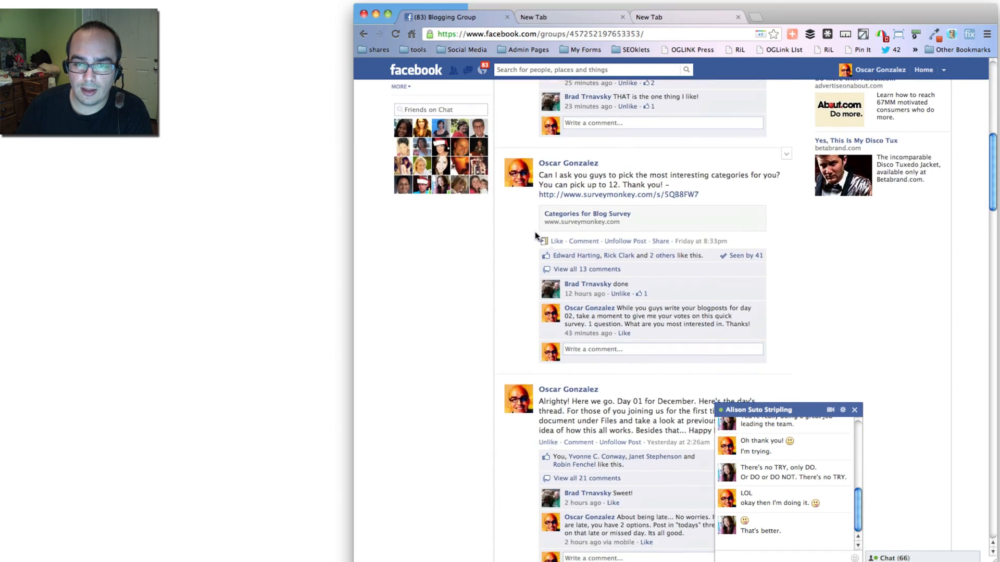
scroll(up, 3)
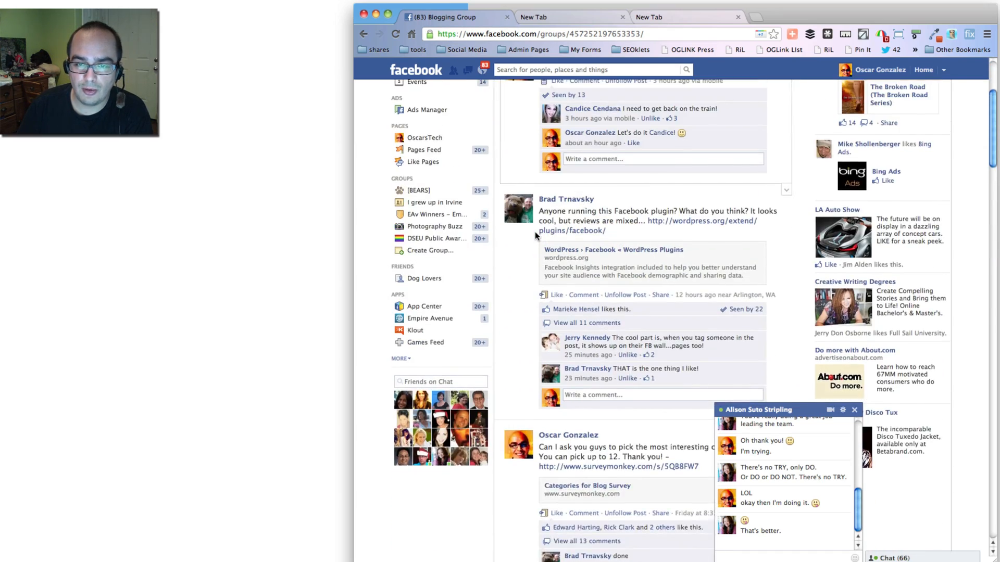
scroll(down, 3)
text(day 01)
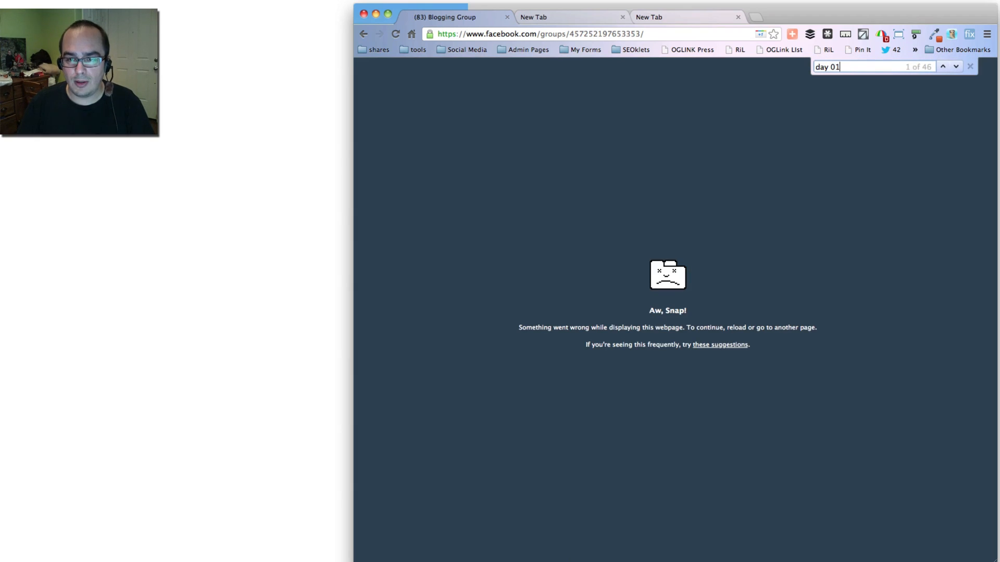
click(395, 34)
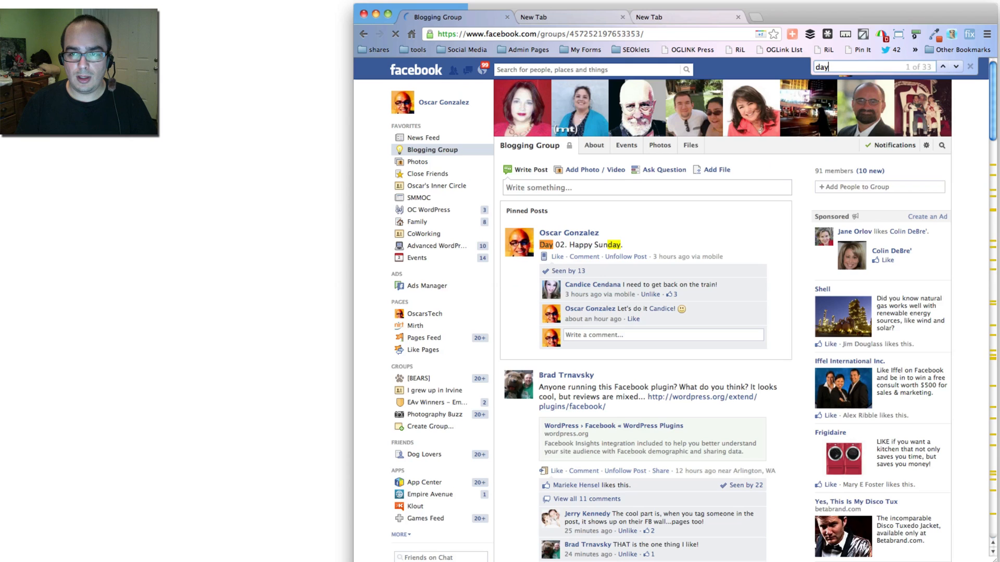
Find 'day 01' and scroll to the thread with the Buzzitude link.
text(01)
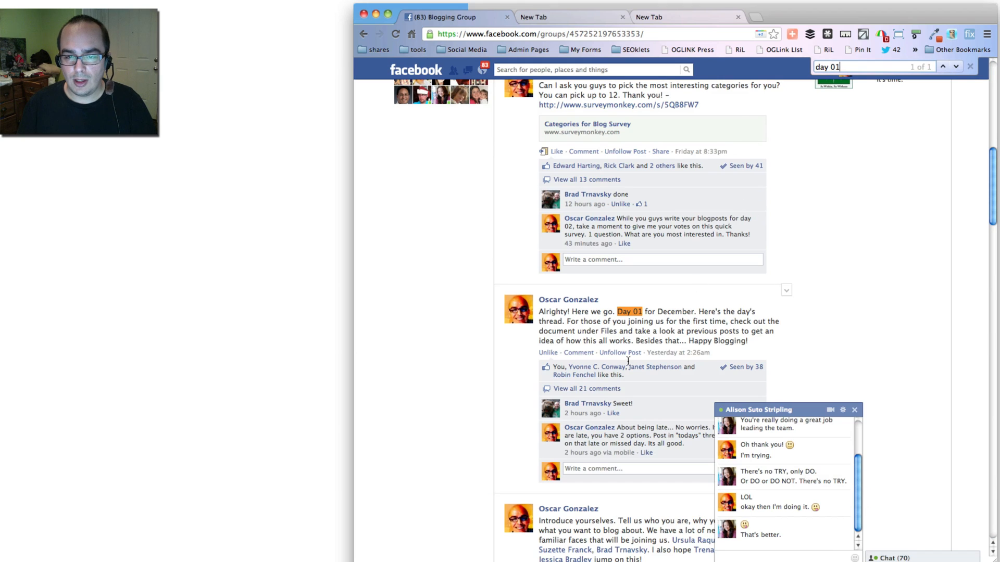
scroll(down, 3)
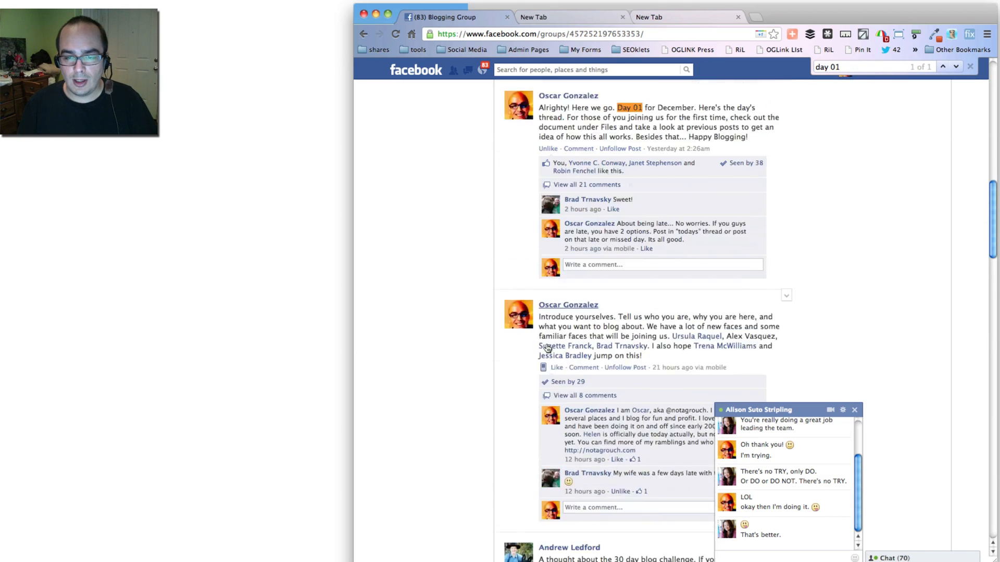
scroll(down, 3)
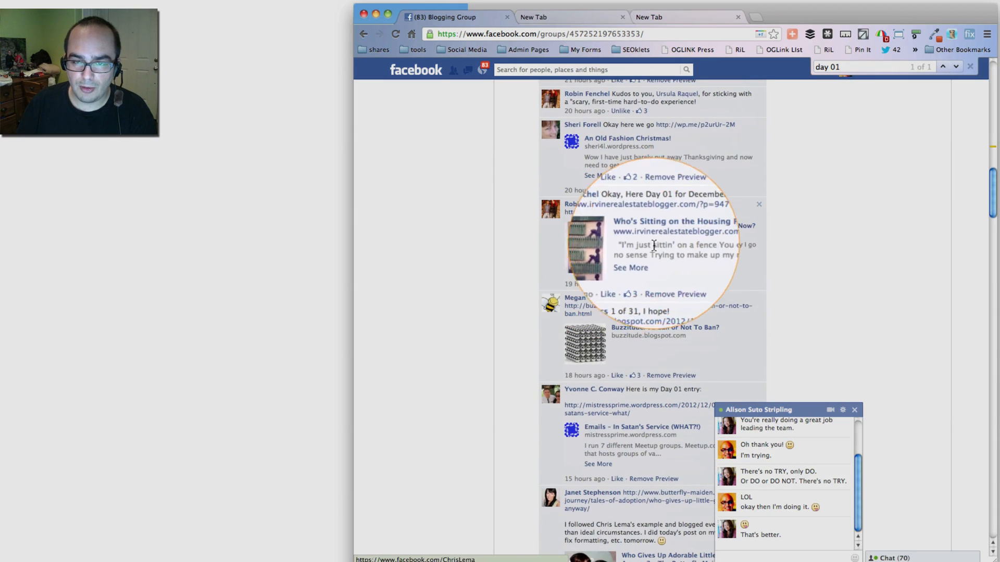
scroll(up, 3)
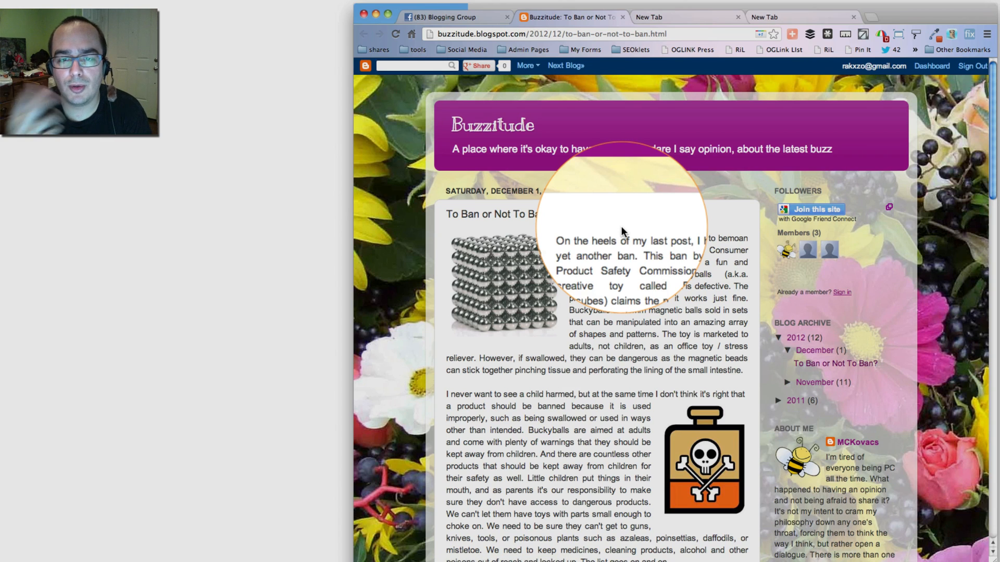
Read through the To Ban or Not To Ban? post to locate the Buckyballs paragraph.
scroll(down, 3)
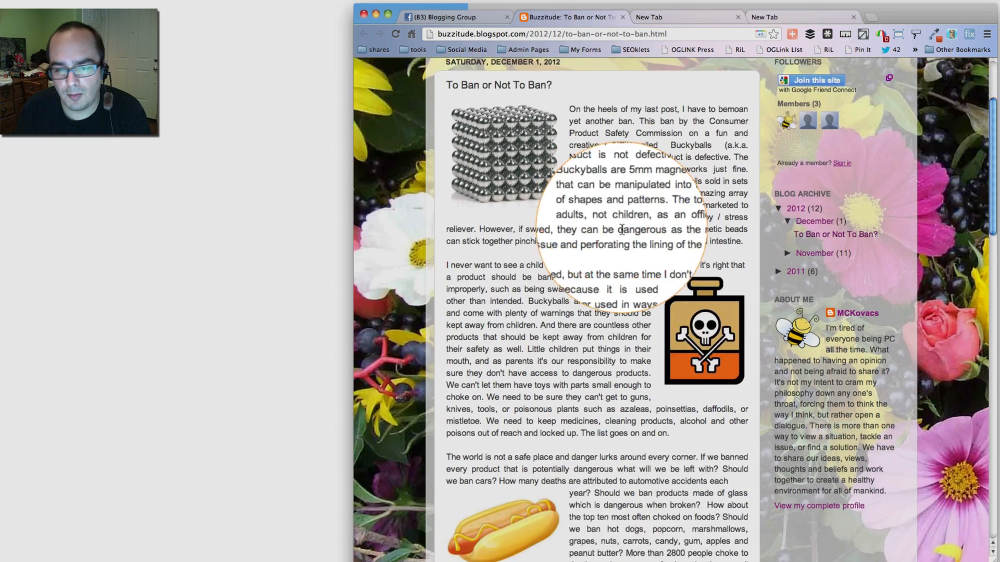
scroll(down, 3)
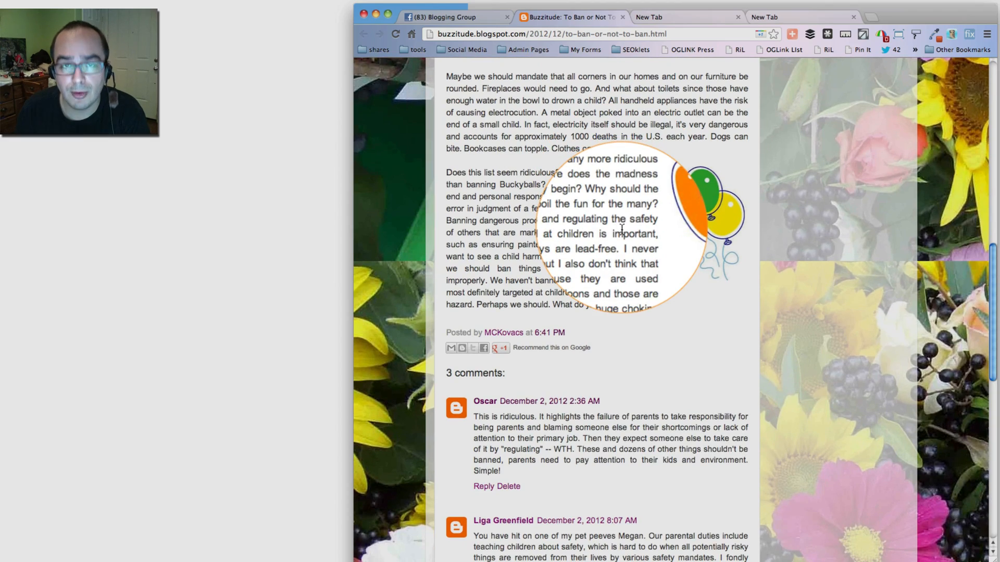
scroll(up, 3)
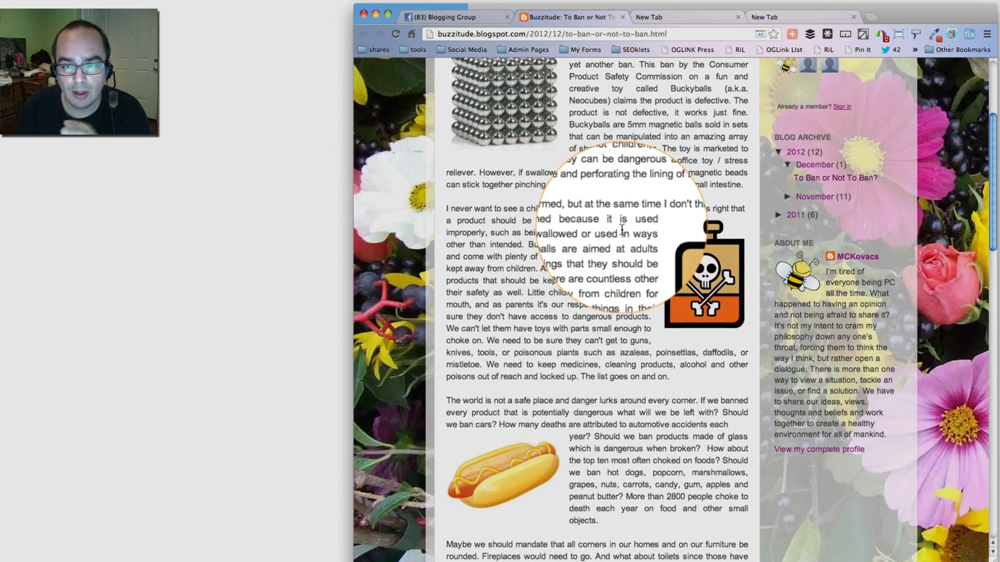
scroll(up, 3)
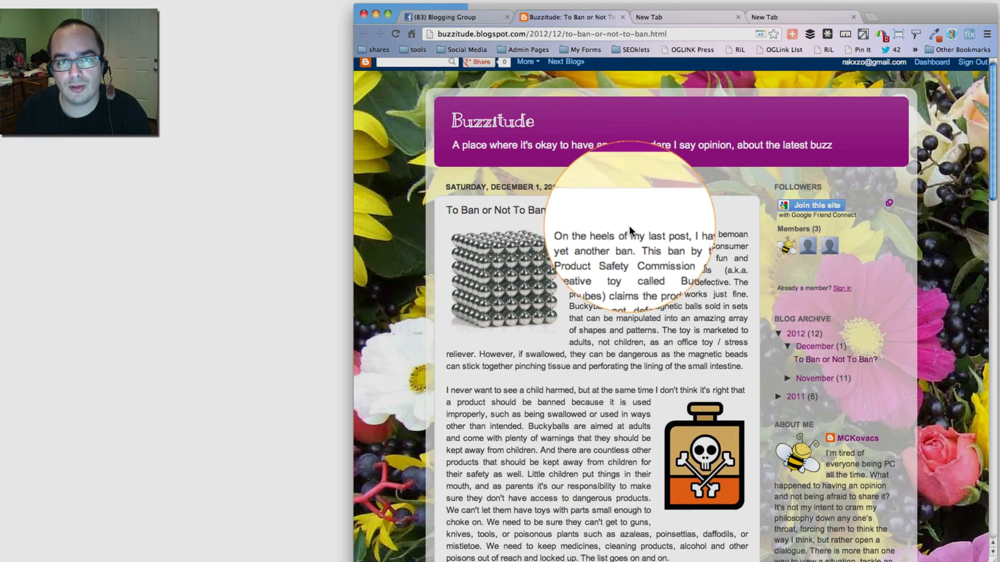
scroll(down, 3)
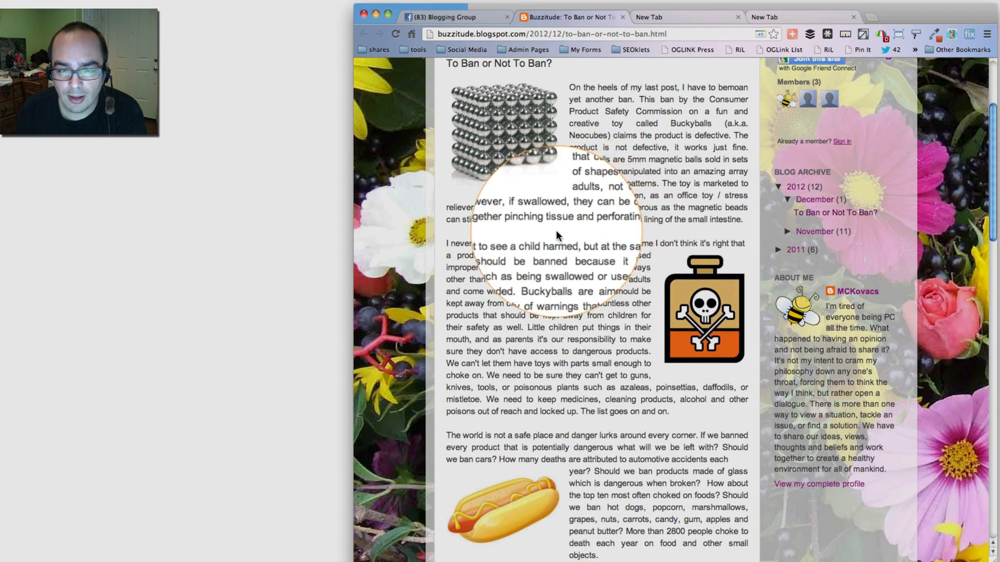
scroll(up, 3)
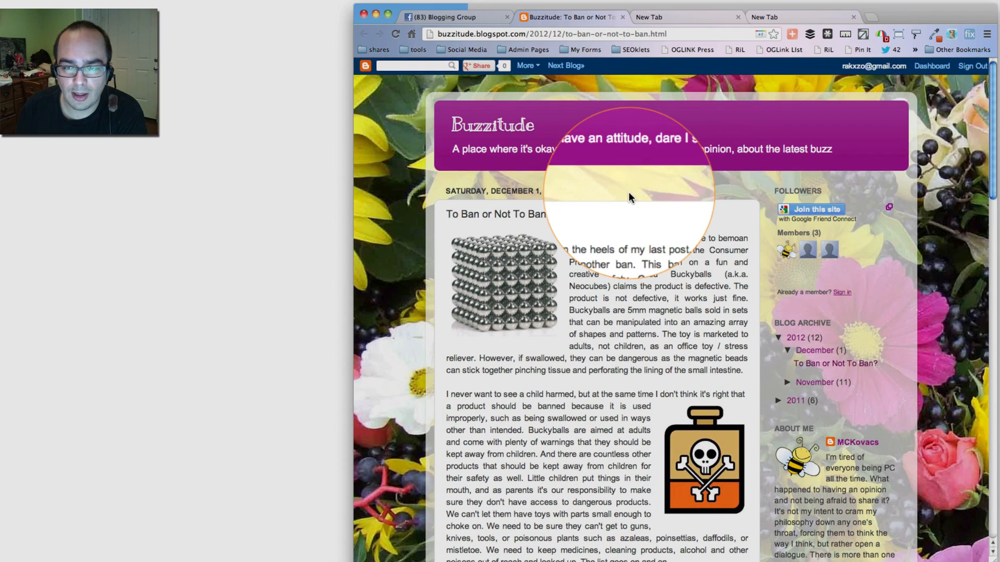
scroll(down, 3)
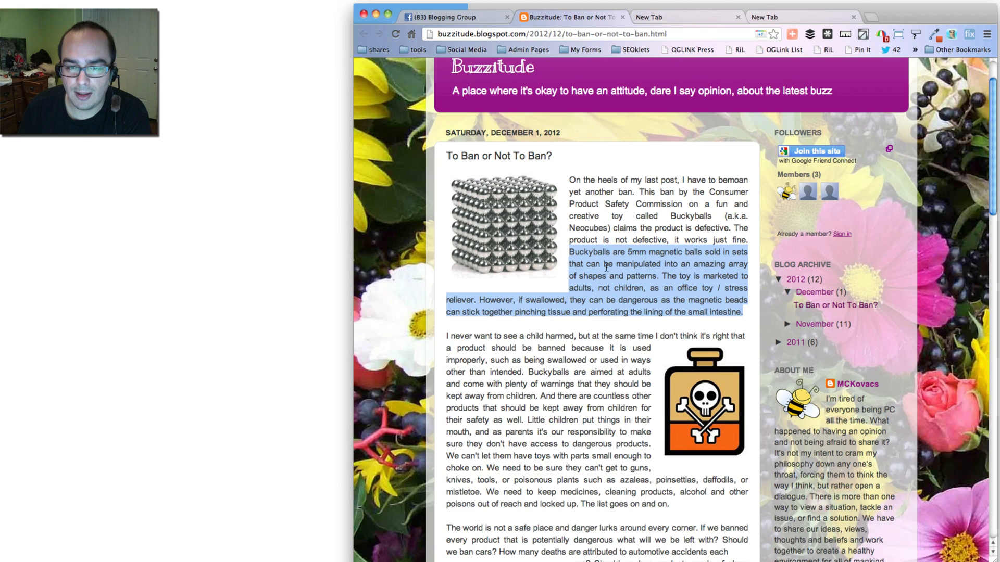
mouse_move(669, 108)
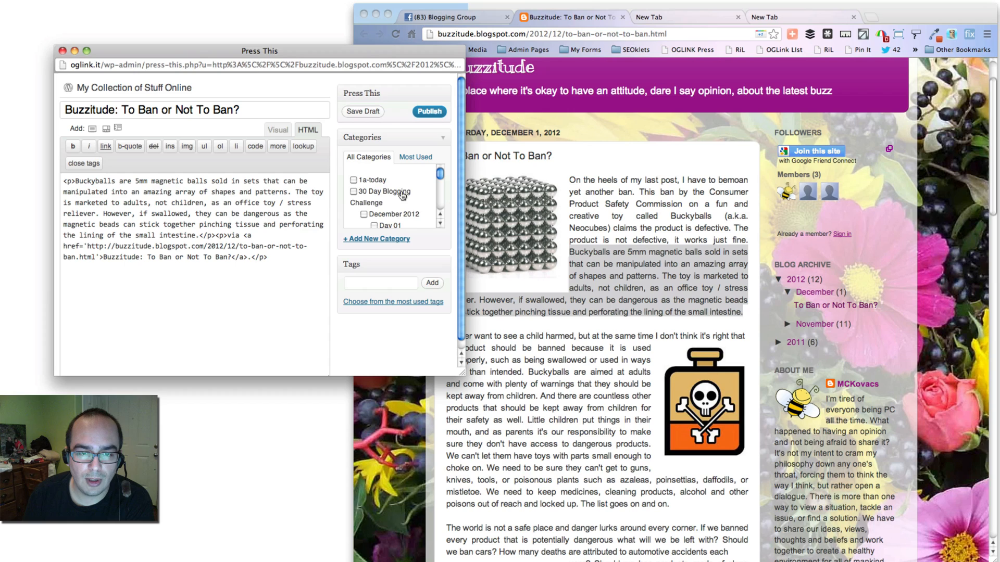
File the Press This draft under the 1a-today category.
scroll(down, 3)
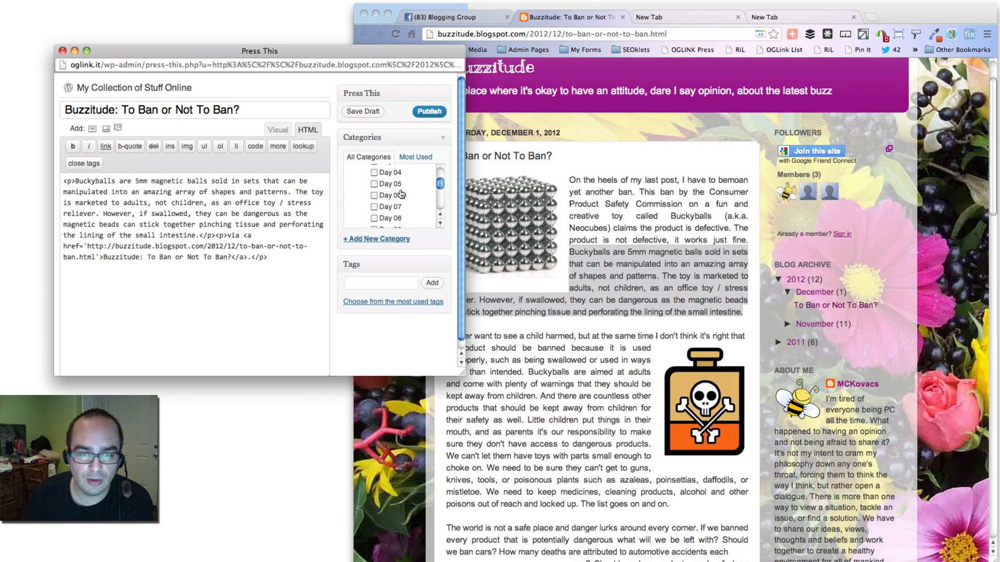
scroll(up, 3)
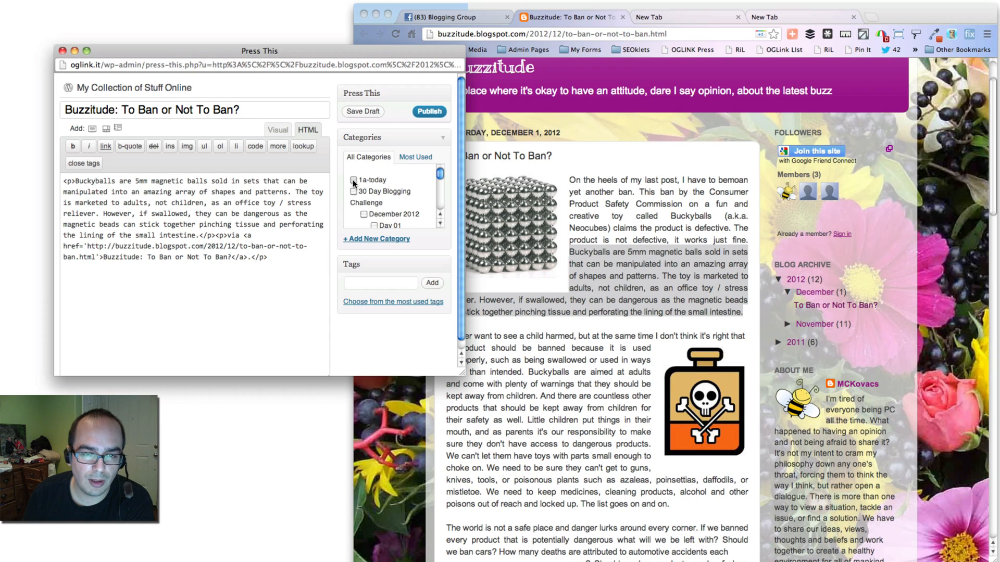
click(354, 180)
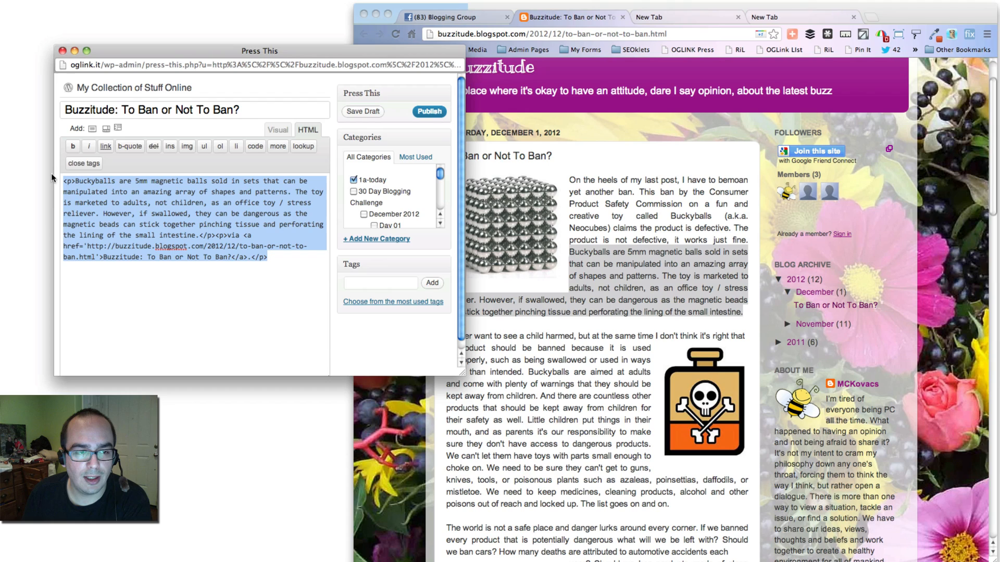
mouse_move(129, 145)
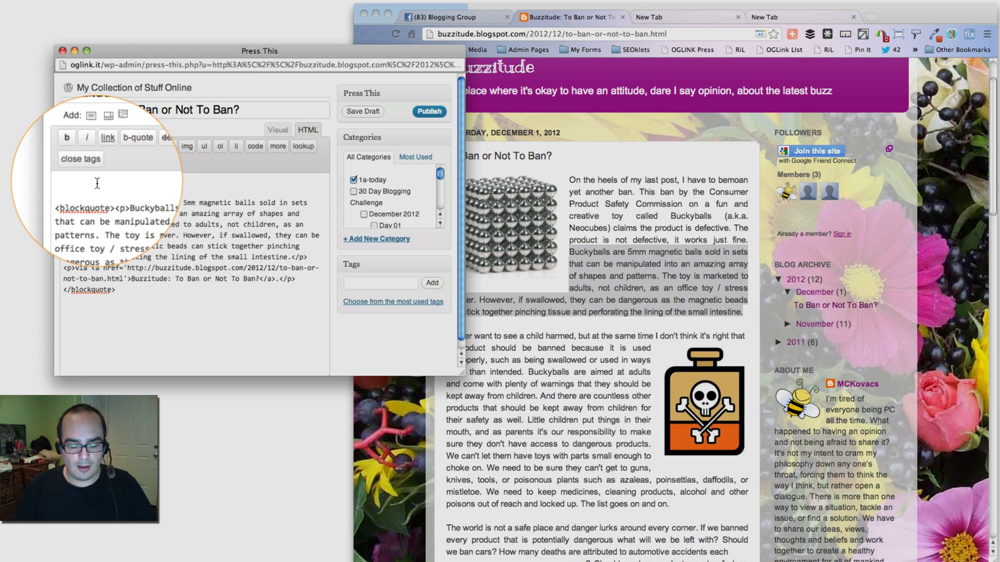
Add the intro line 'This is a great post about buckyballs.' above the blockquote.
text(This is agreat post abou)
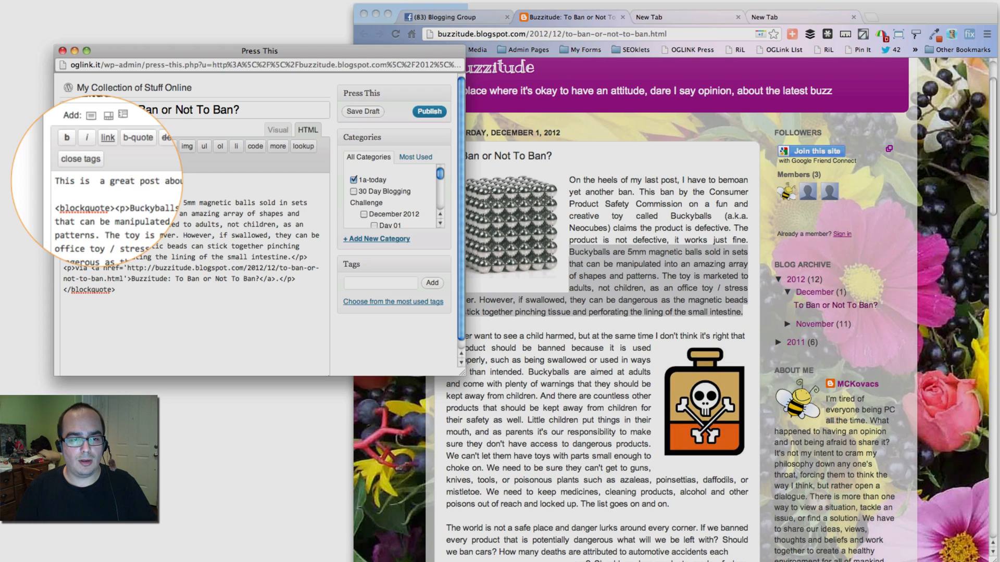
text(ckyballs.)
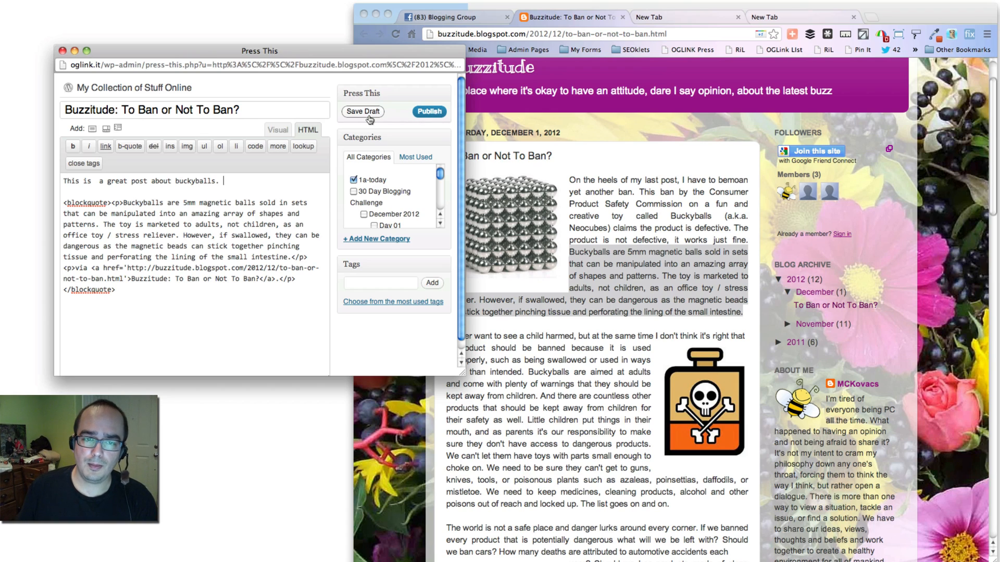
Save the Buzzitude post as a draft and close the Press This window.
click(362, 111)
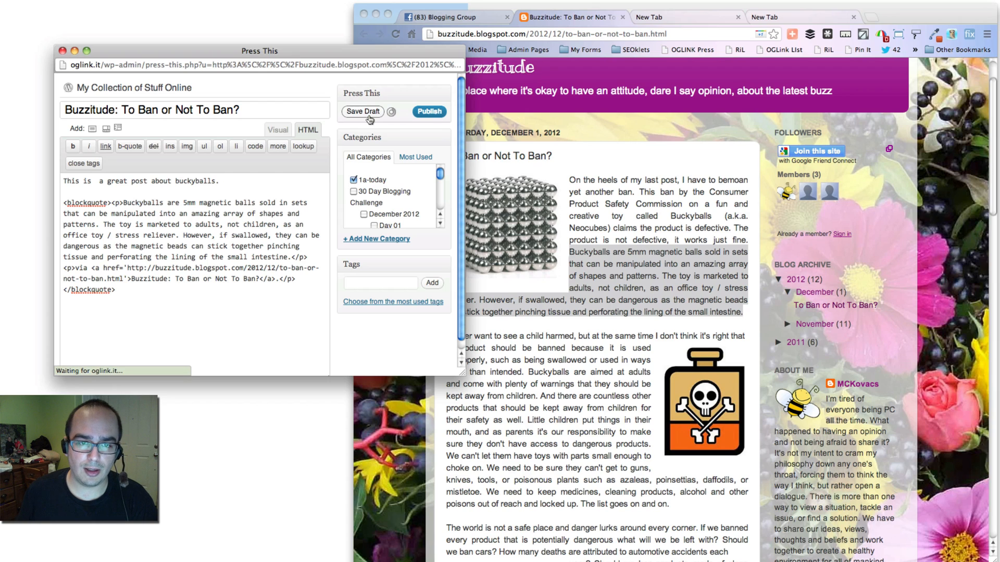
click(362, 111)
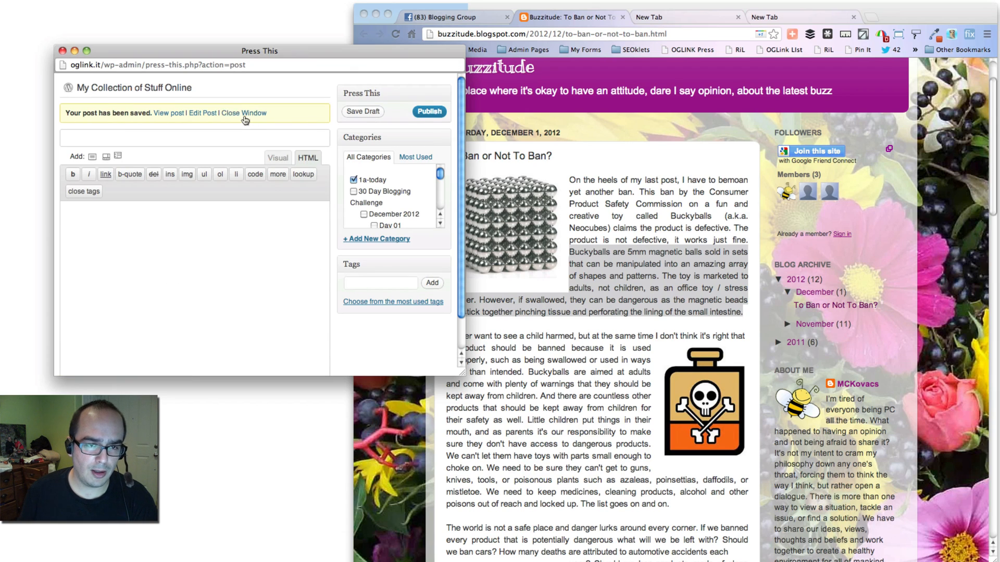
click(244, 113)
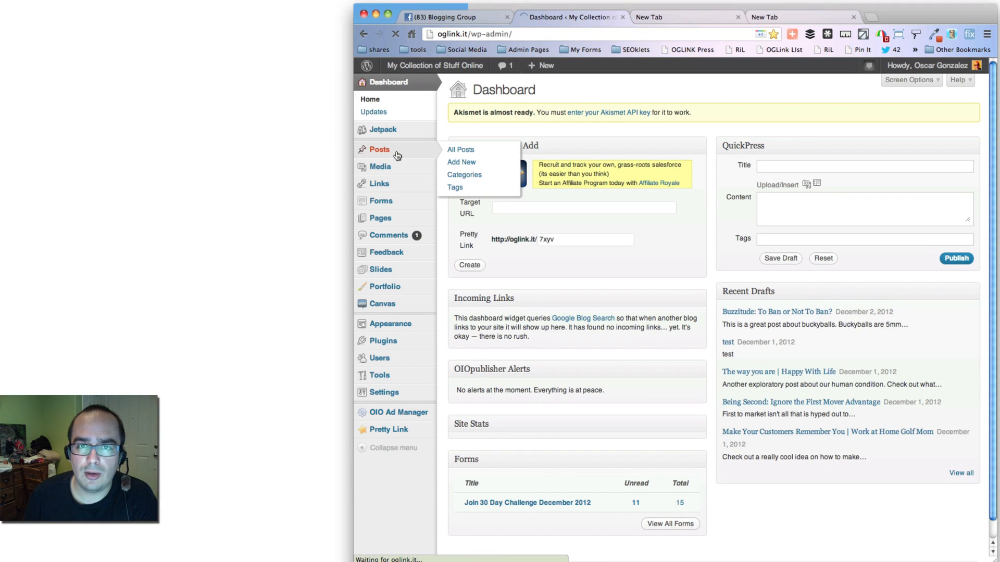
Show the All Posts list with the Buzzitude draft at the top.
click(460, 149)
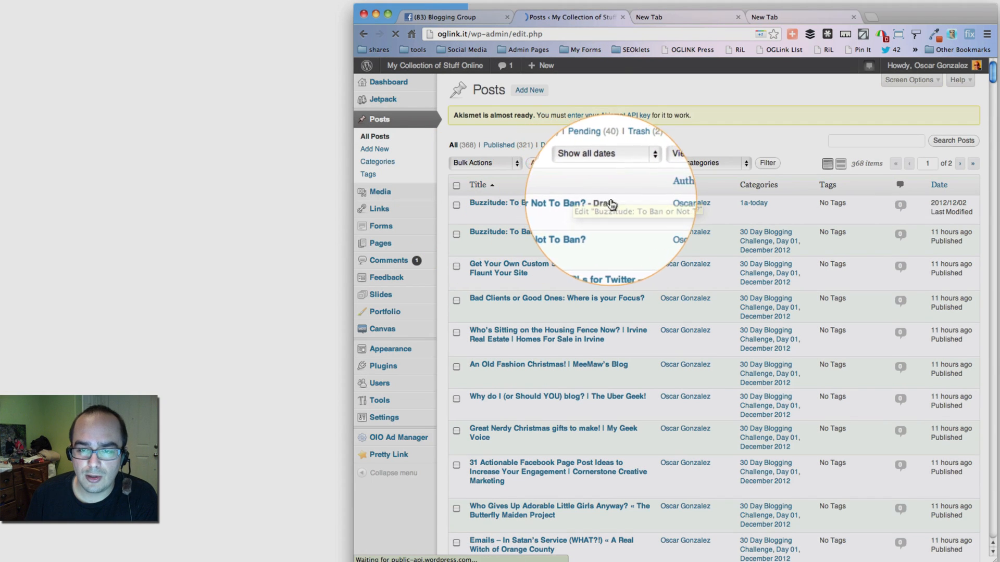
mouse_move(754, 205)
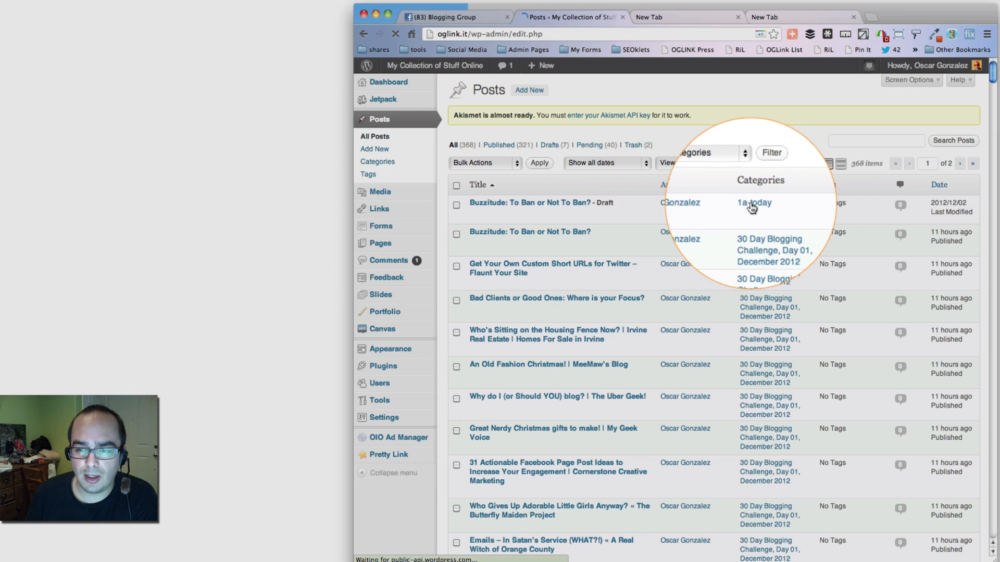
mouse_move(529, 202)
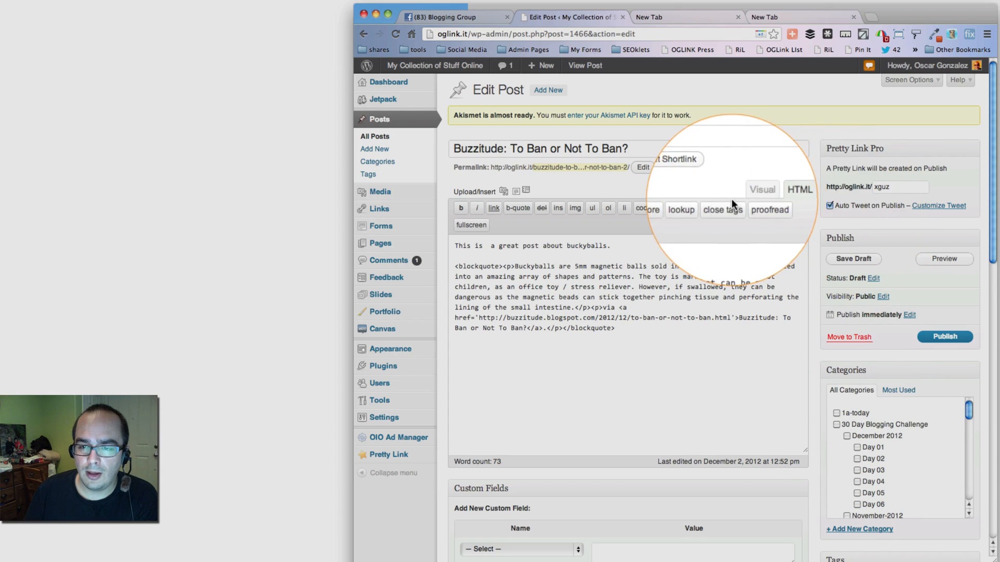
mouse_move(797, 333)
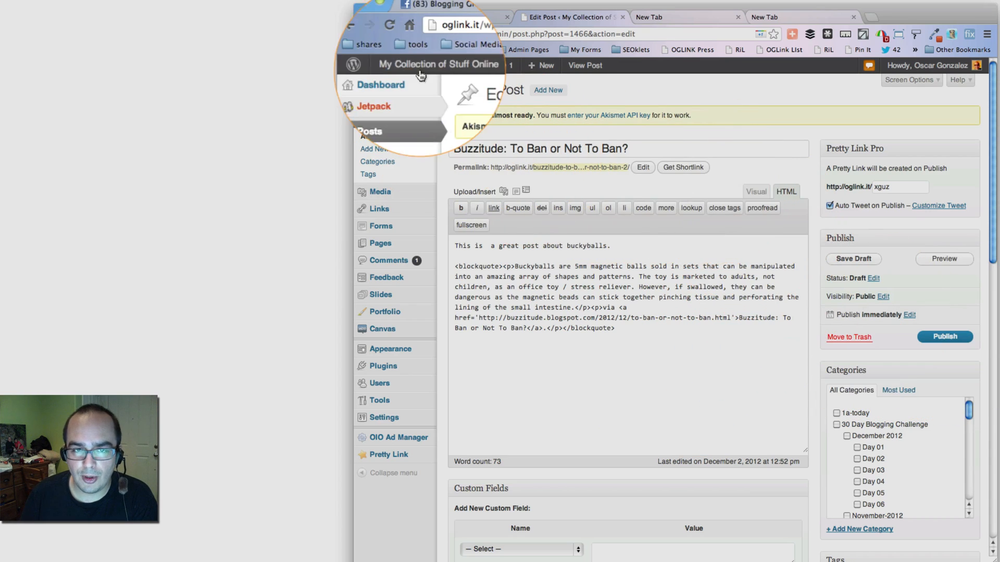
Visit the public site and browse the 30 Day Challenge page for the Custom Short URLs post.
click(437, 64)
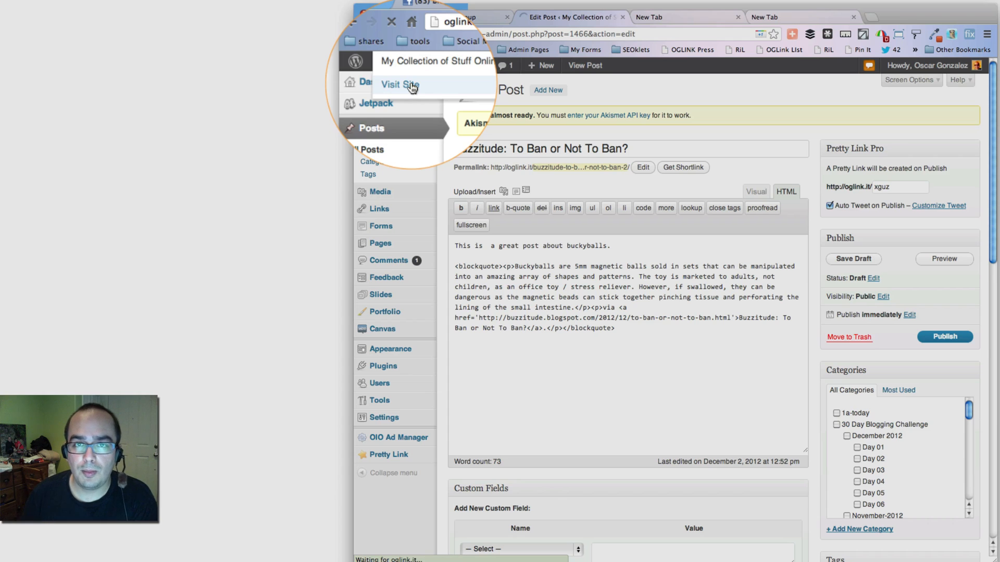
click(399, 84)
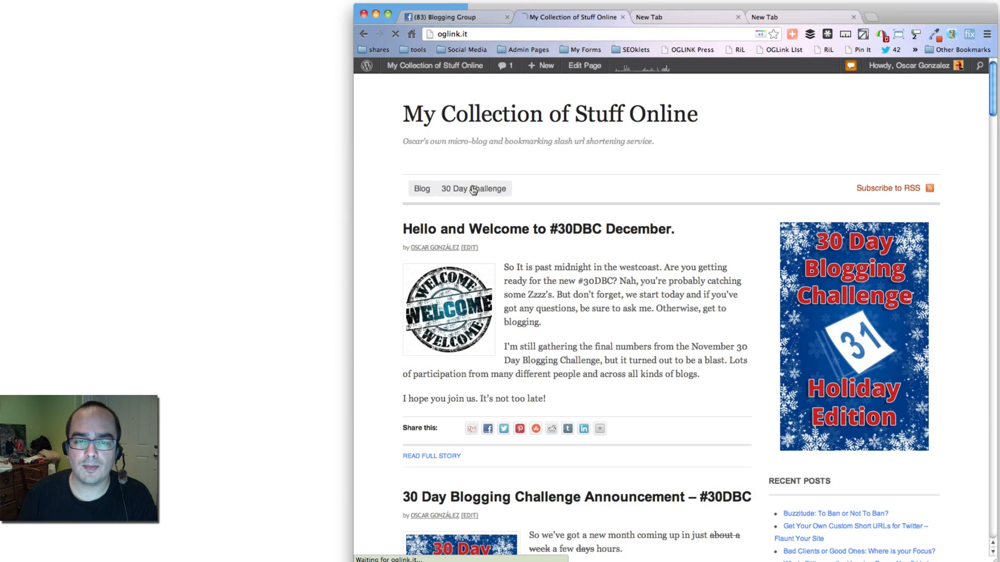
click(473, 189)
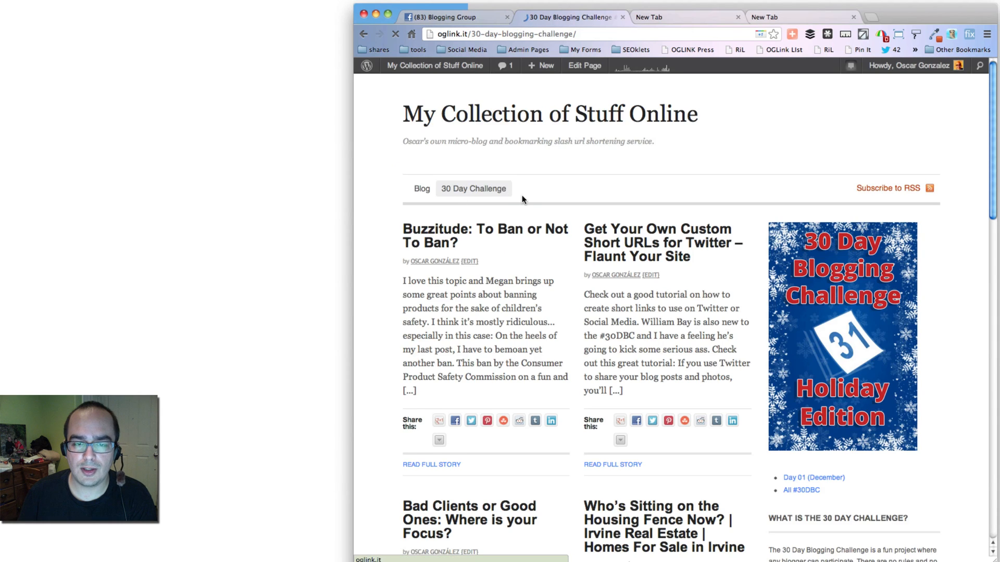
scroll(down, 3)
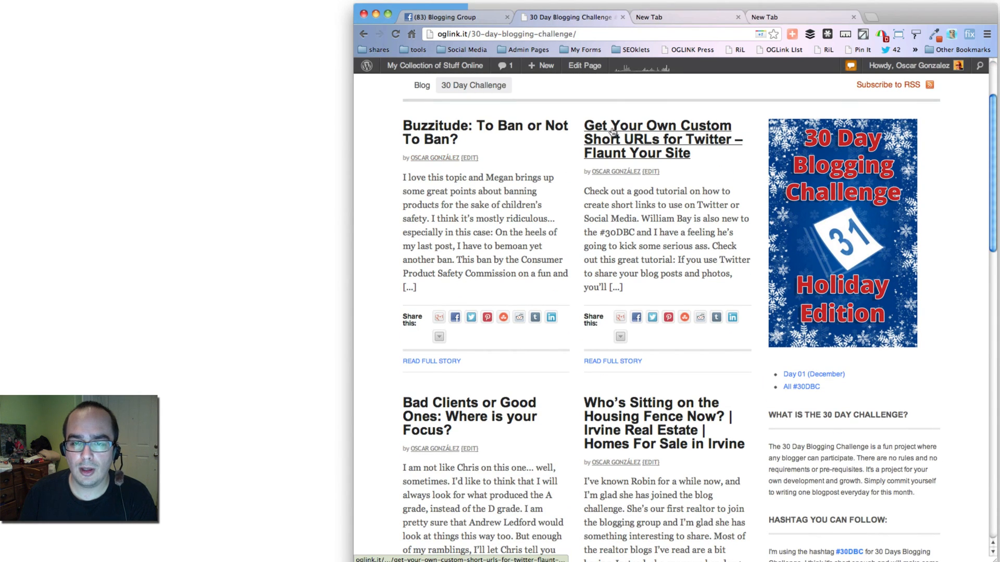
scroll(down, 3)
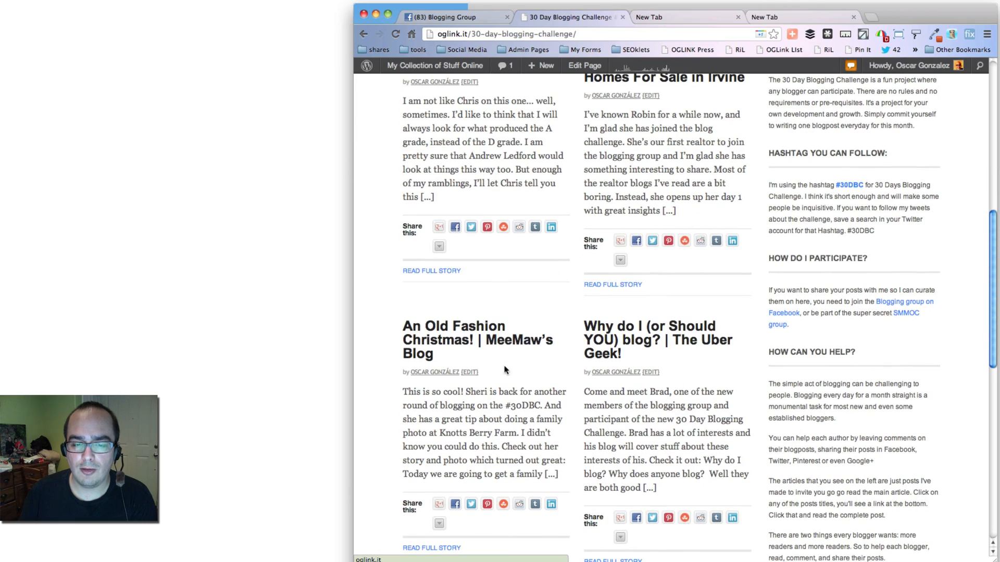
scroll(up, 3)
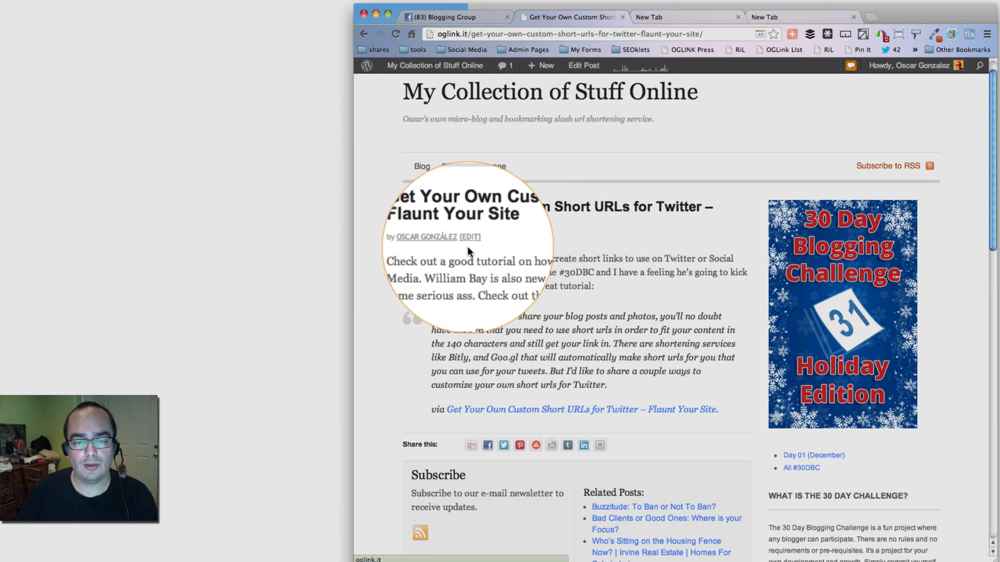
mouse_move(446, 325)
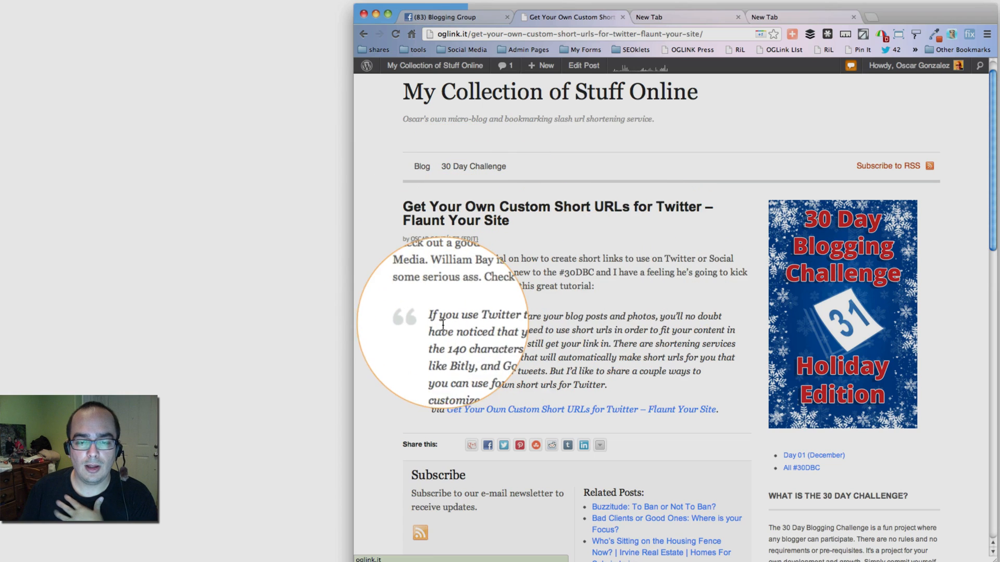
mouse_move(627, 385)
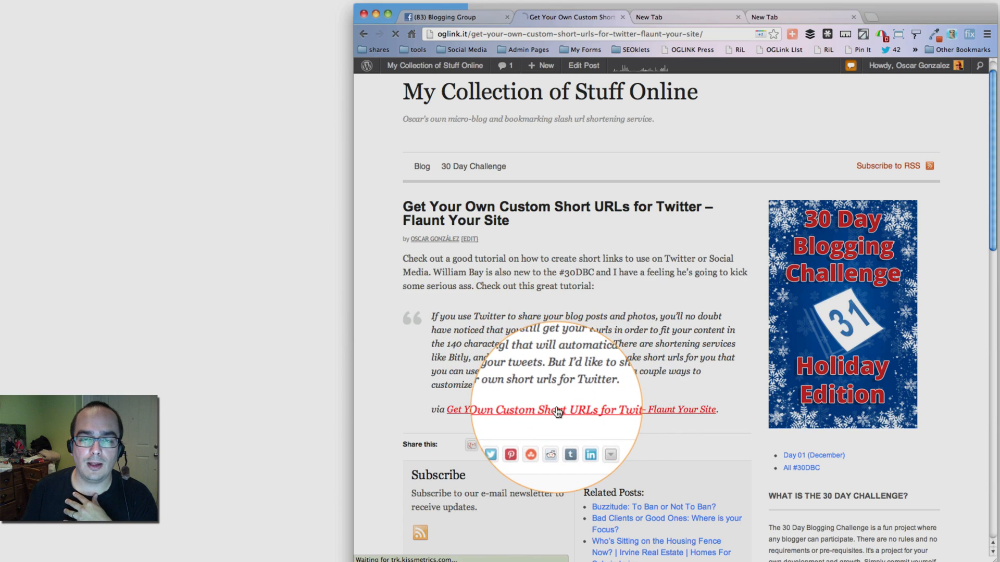
Navigate back from the public post to the Buzzitude draft's Edit Post screen.
click(577, 409)
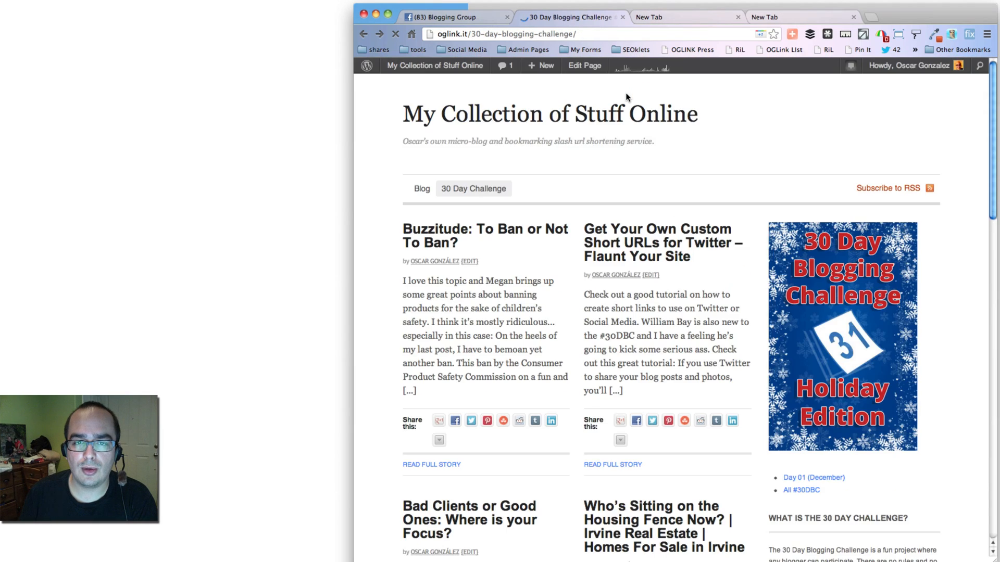
click(583, 64)
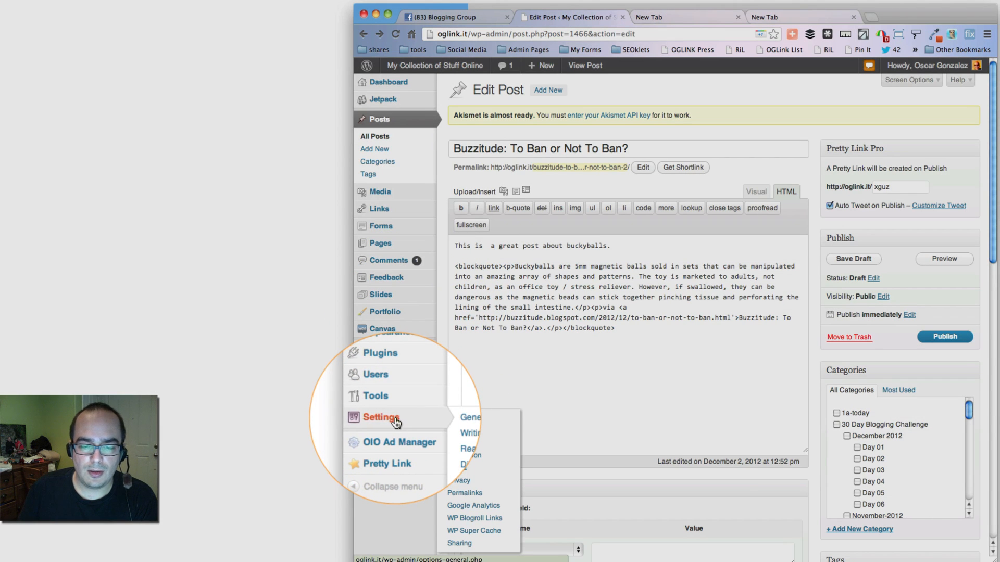
mouse_move(458, 430)
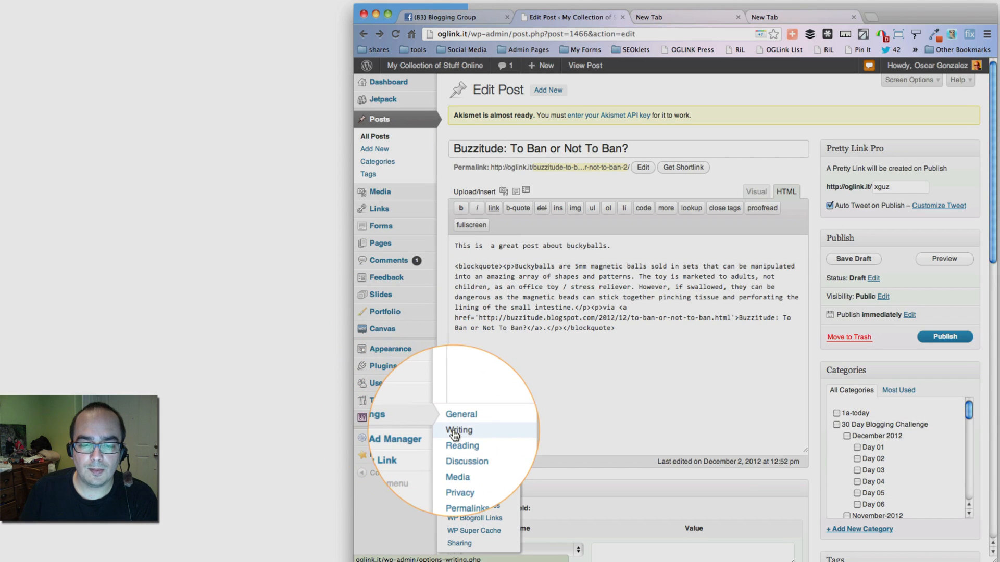
Go to Settings > Writing to reach the Press This bookmarklet section.
click(456, 430)
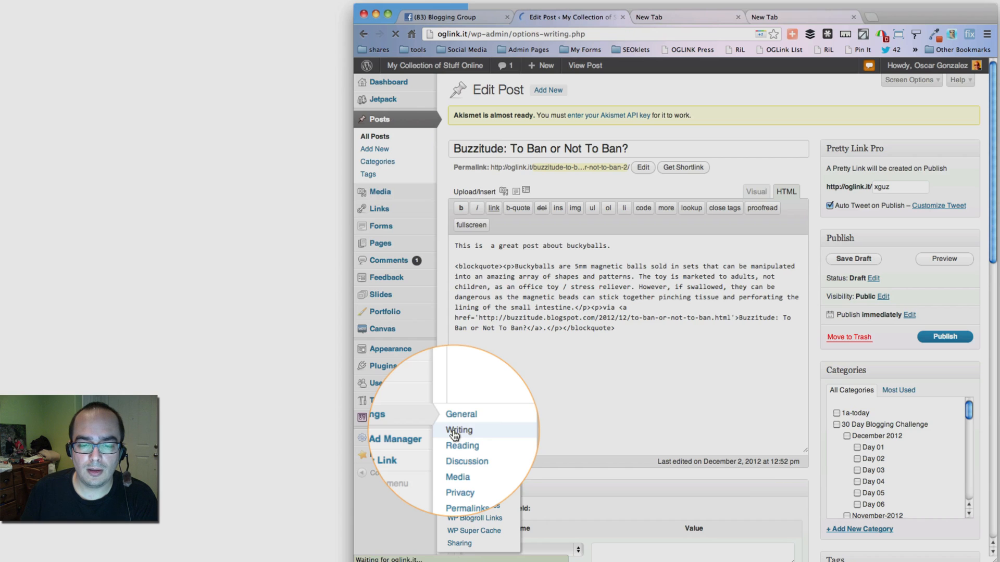
click(458, 430)
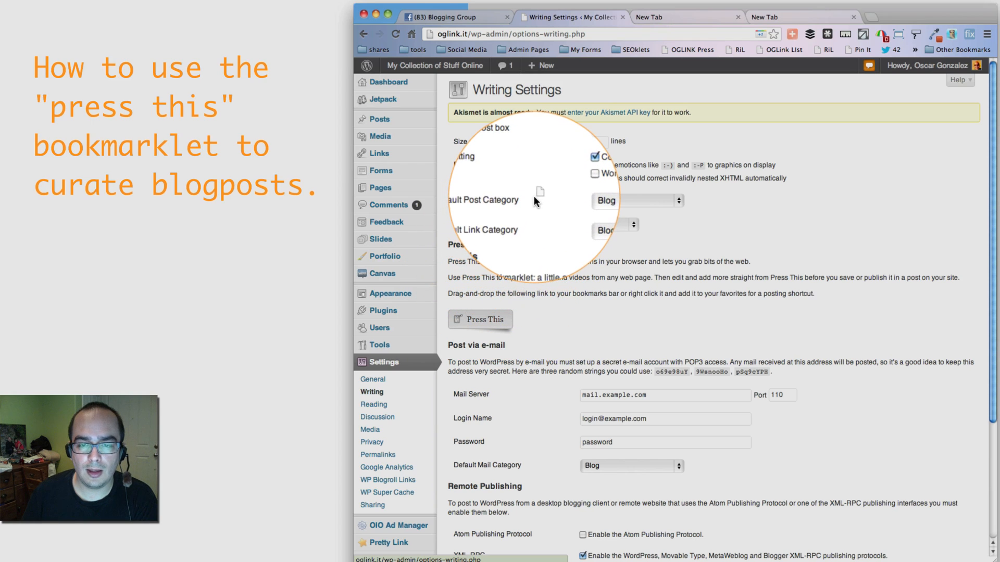
mouse_move(555, 83)
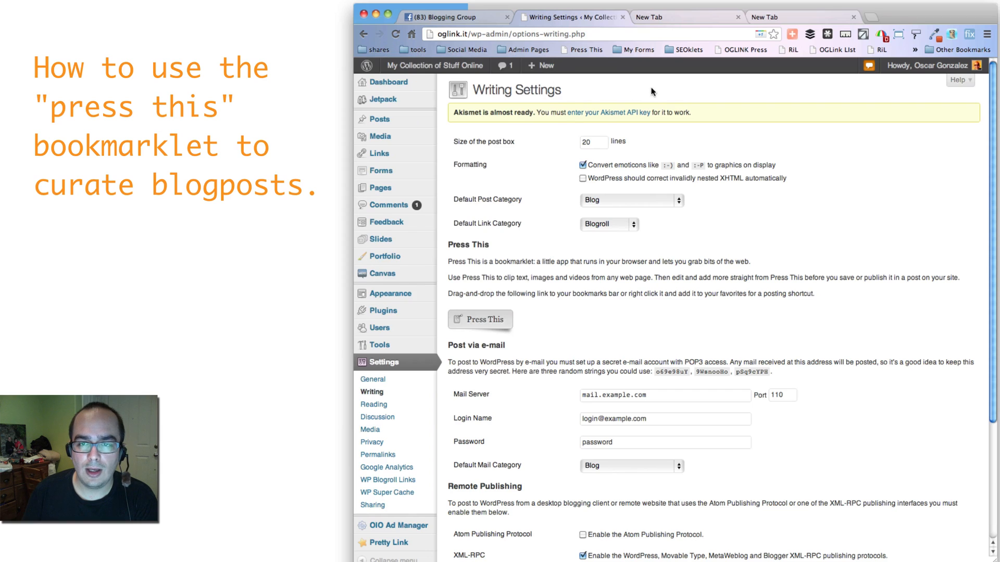
mouse_move(581, 49)
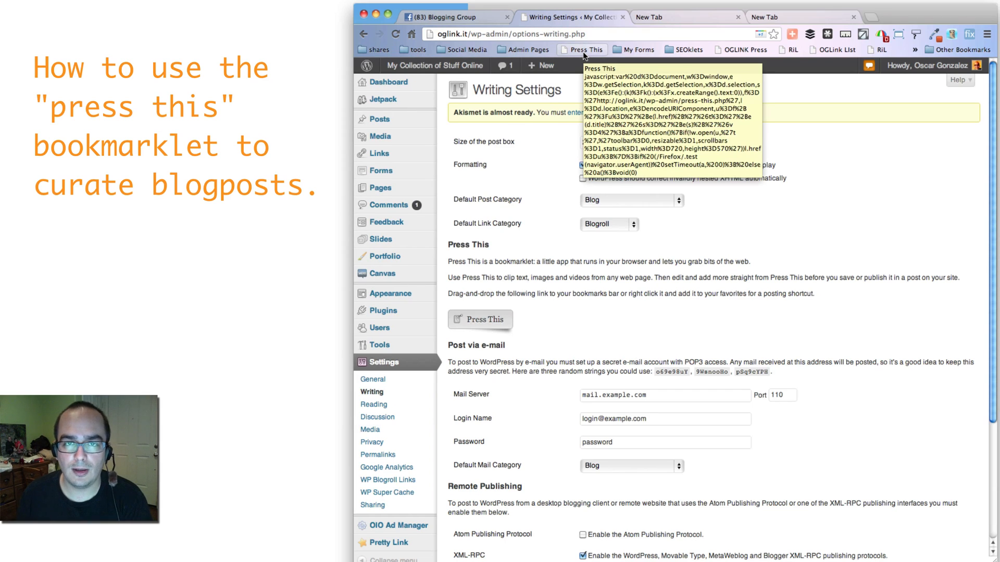
Edit the Press This bookmark and save its name as 'Website Curation'.
right_click(581, 50)
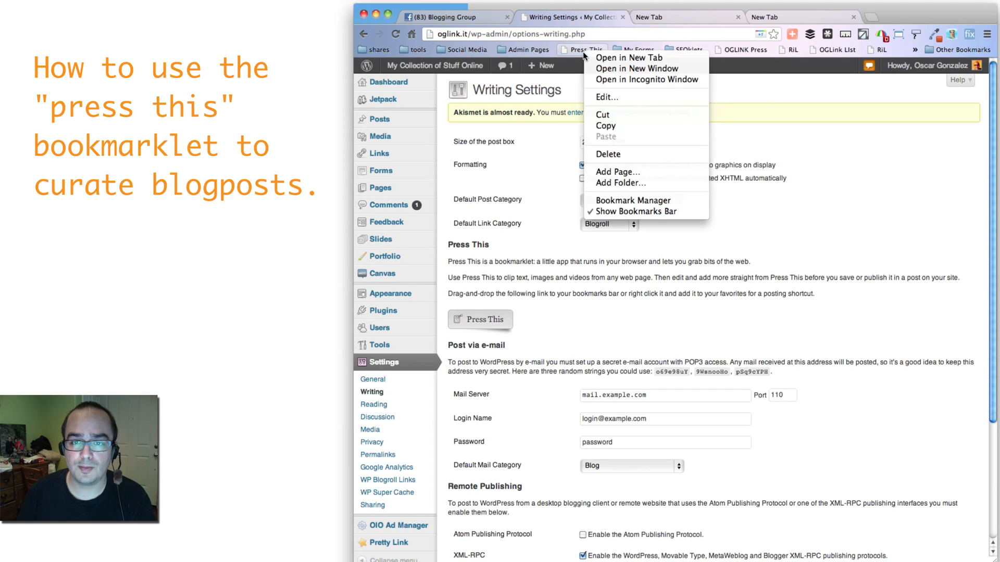
click(603, 99)
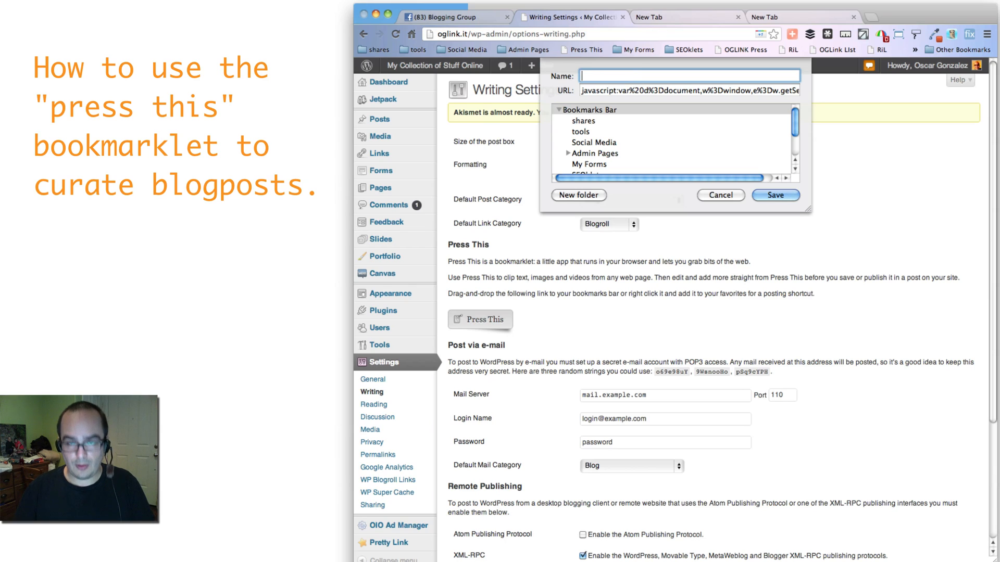
text(Website C)
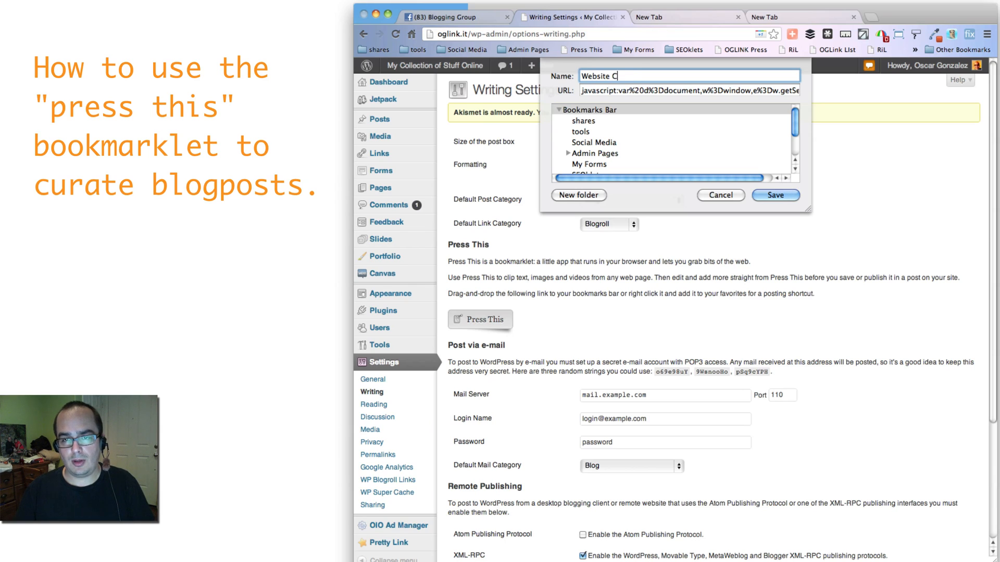
text(uration)
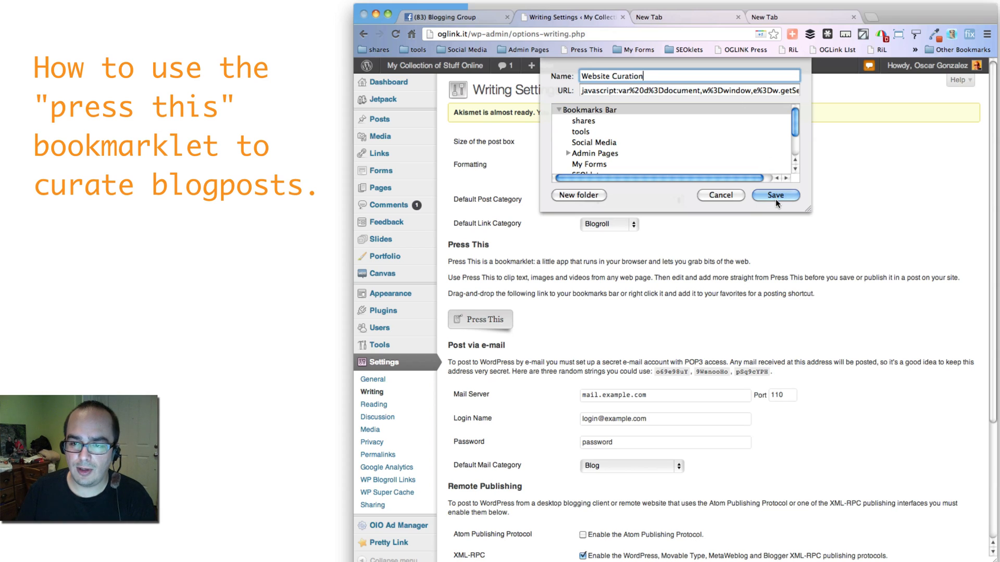
click(775, 195)
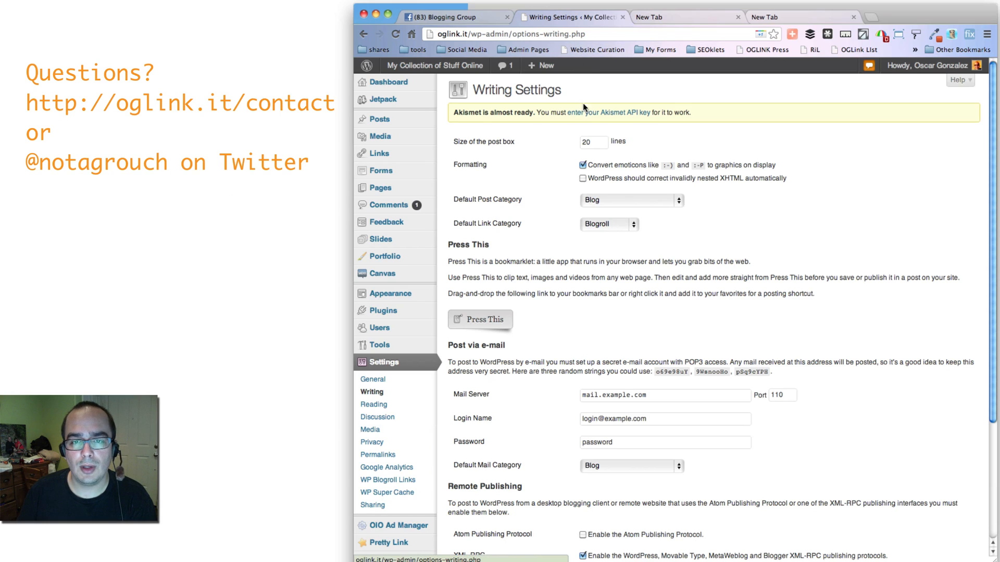
mouse_move(581, 97)
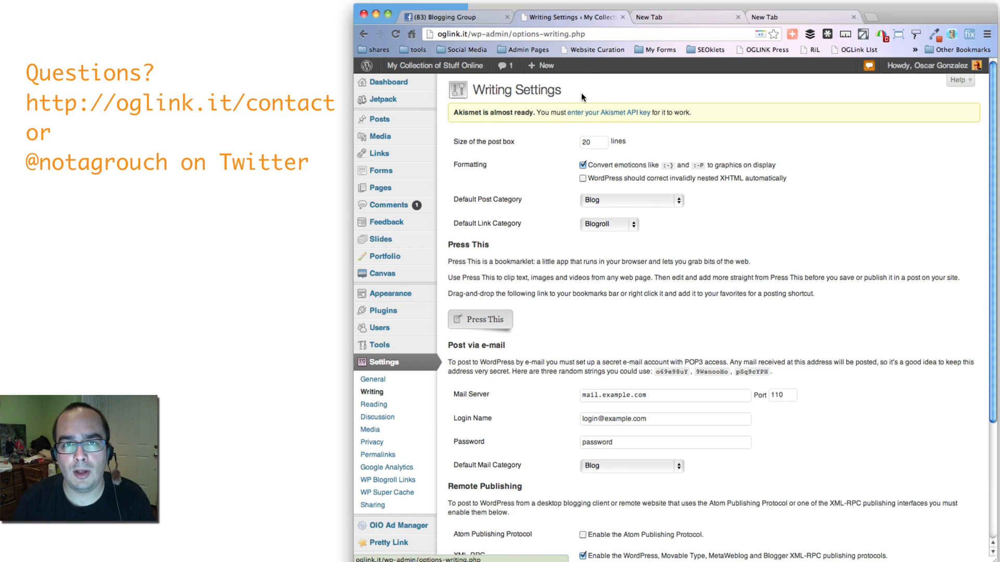